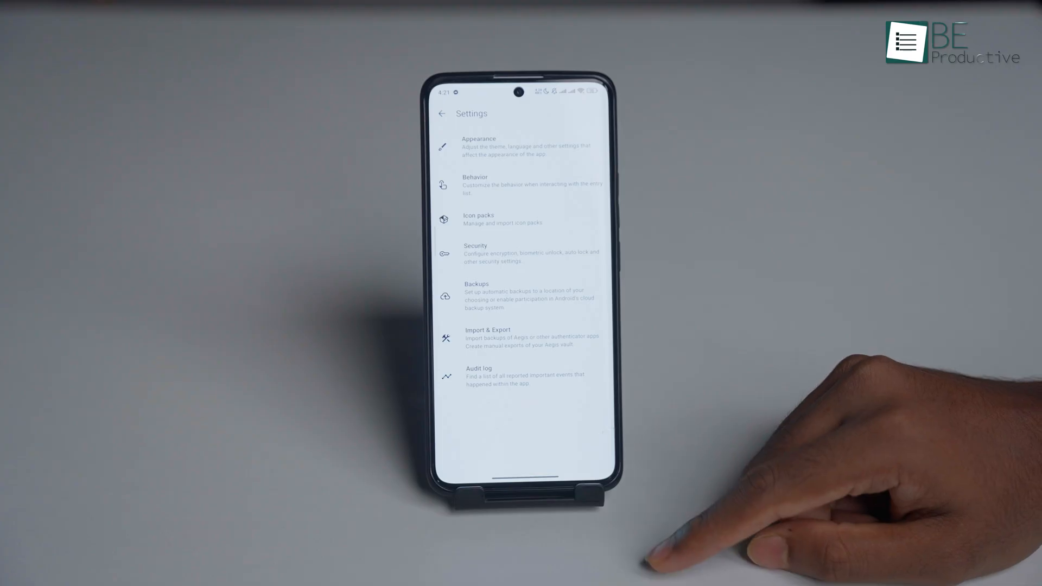
- Leave Settings and lock Aegis so the Unlock the vault screen appears
click(477, 295)
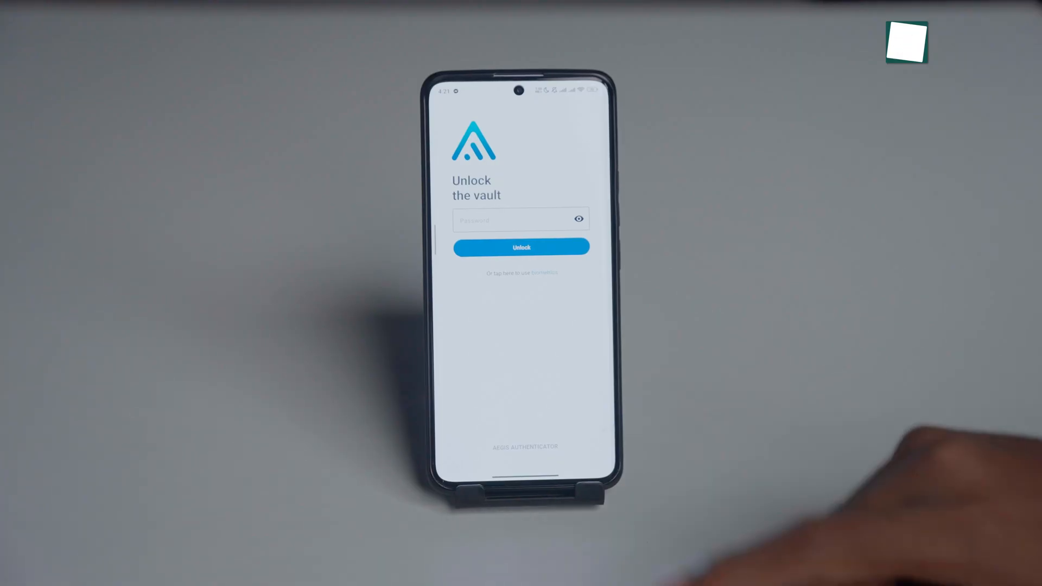
click(519, 220)
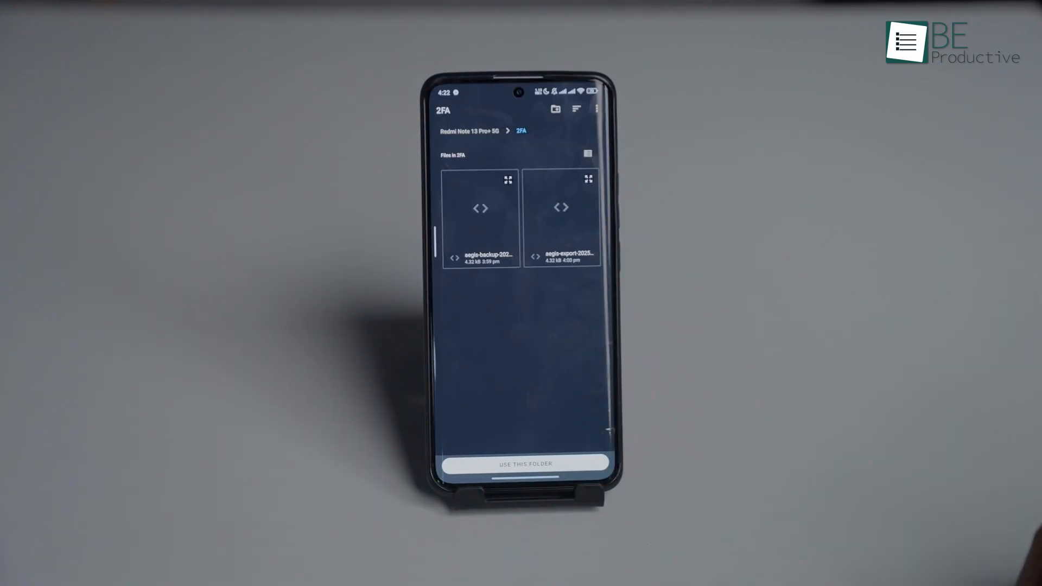
- Use the 2FA folder for automatic backups and keep the 'Keep a number of versions' strategy
click(525, 464)
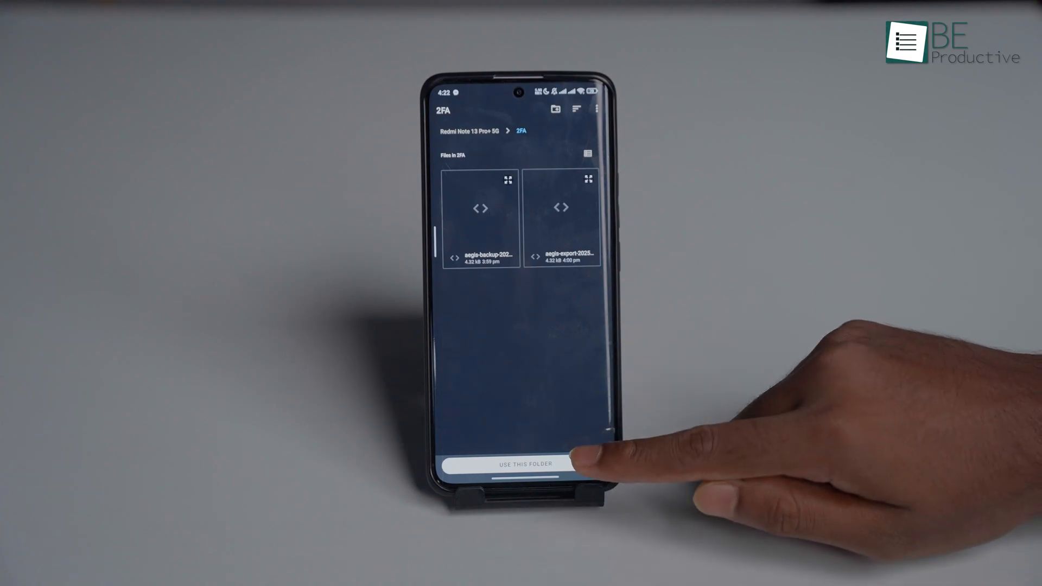
click(524, 463)
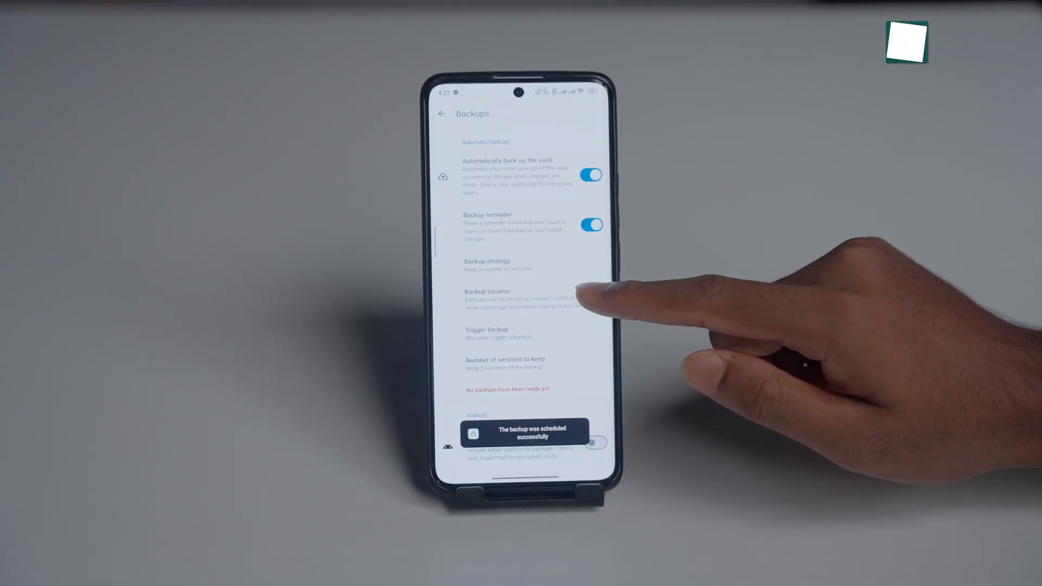
click(488, 264)
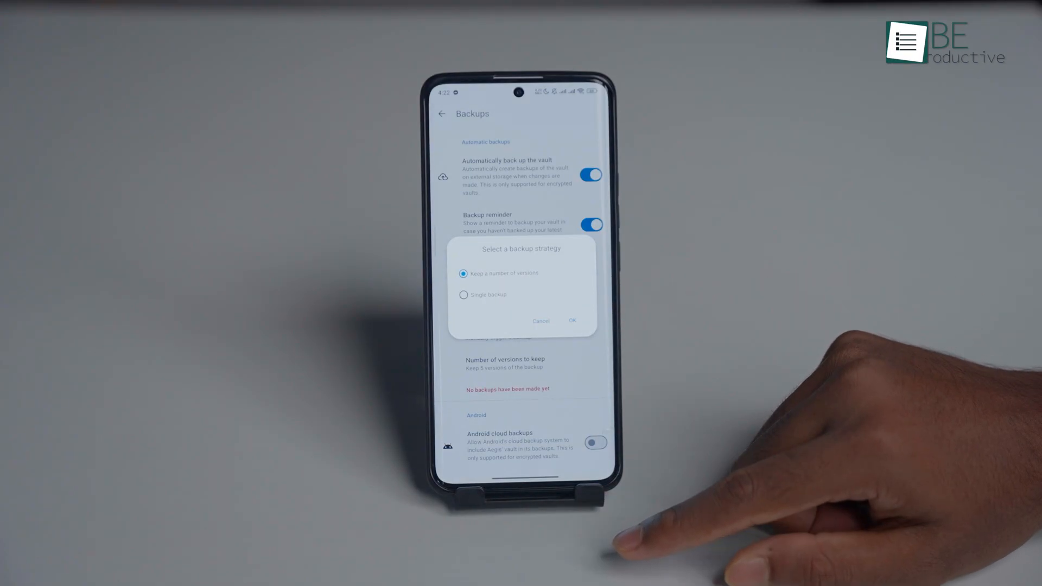
click(572, 321)
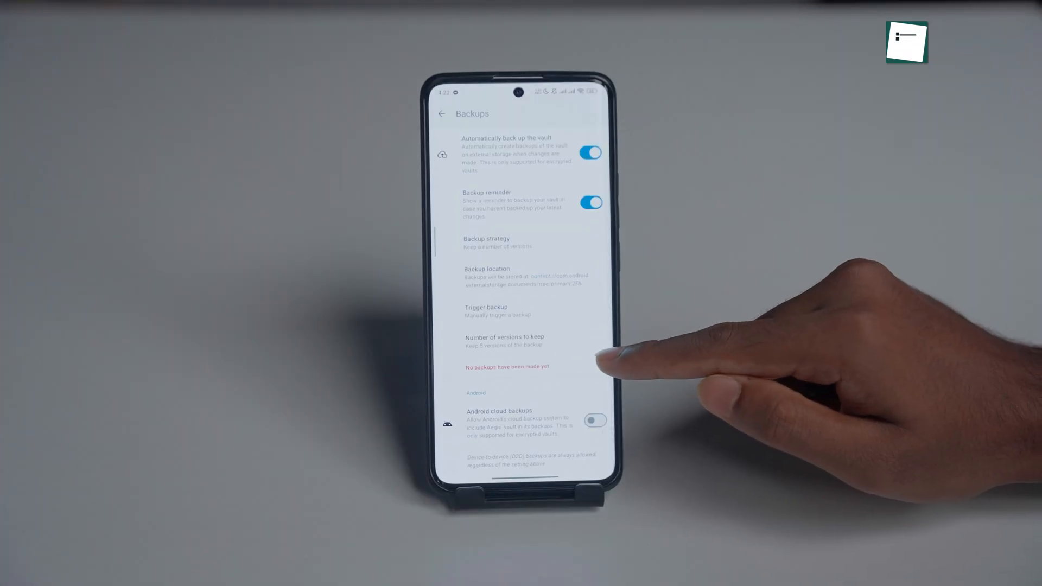
mouse_move(632, 352)
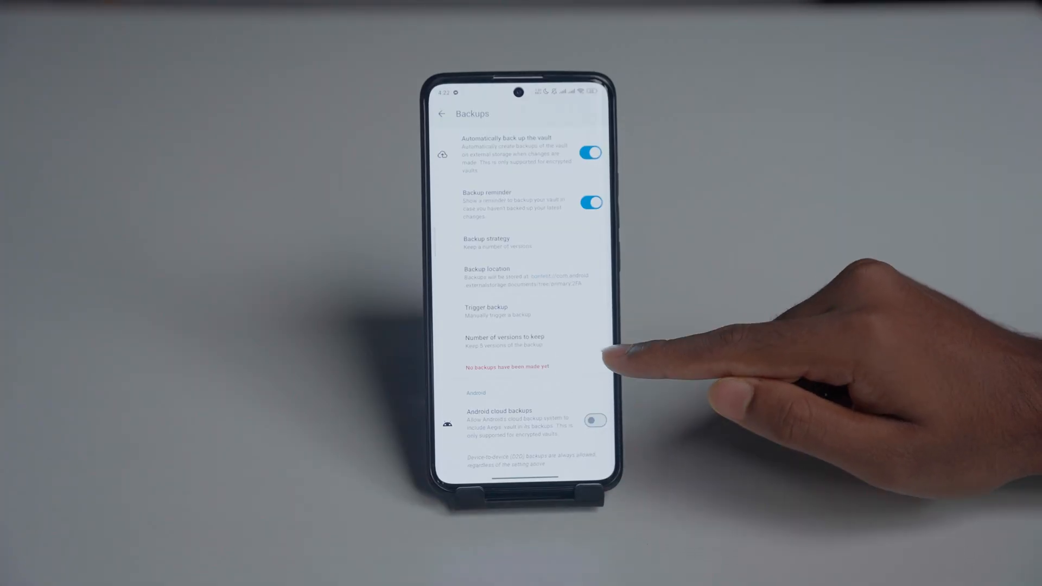
click(441, 114)
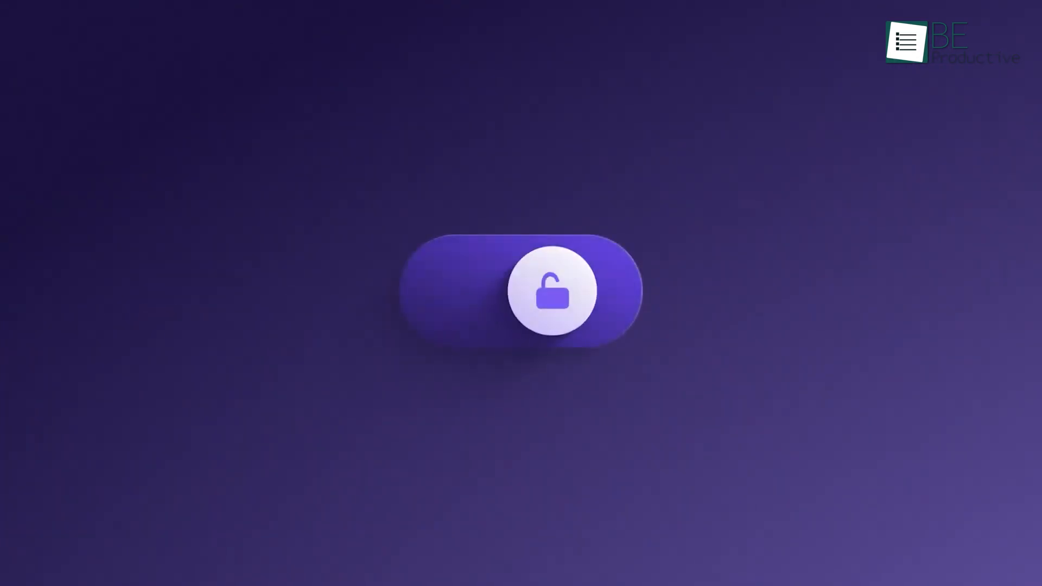
- Compose a new message and apply password encryption with expiry to it
click(550, 288)
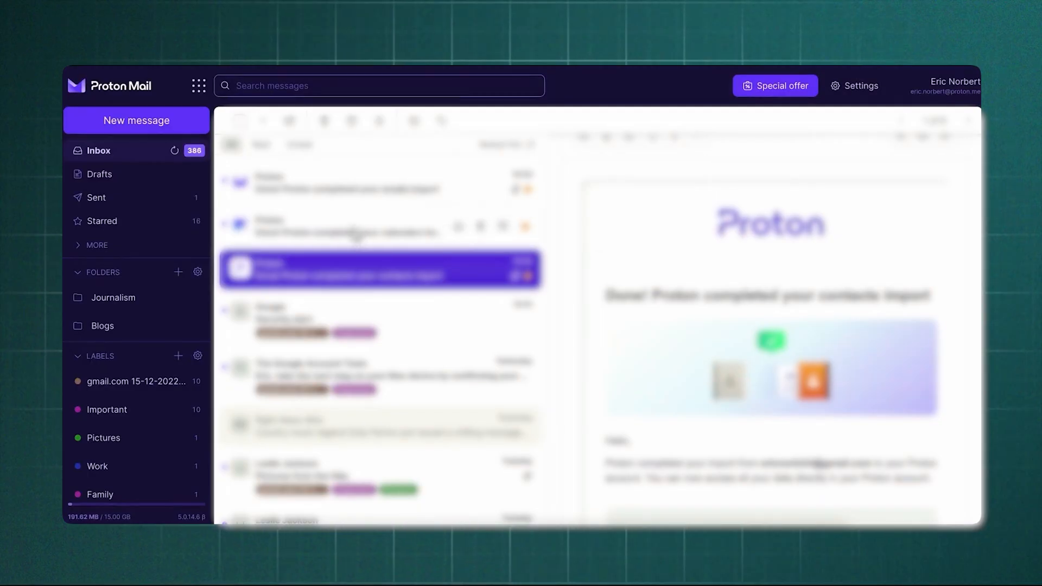
click(380, 226)
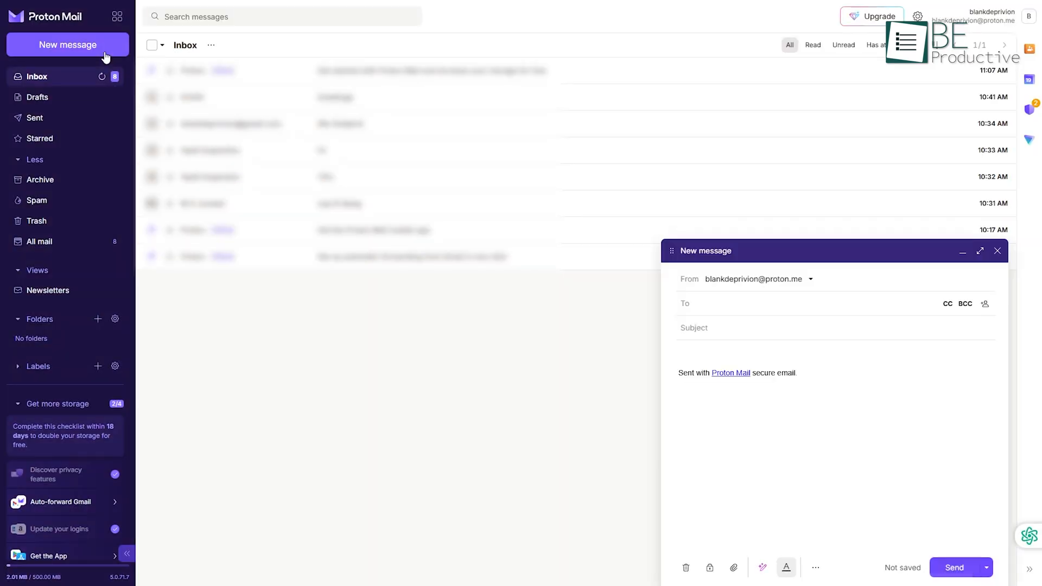
click(709, 568)
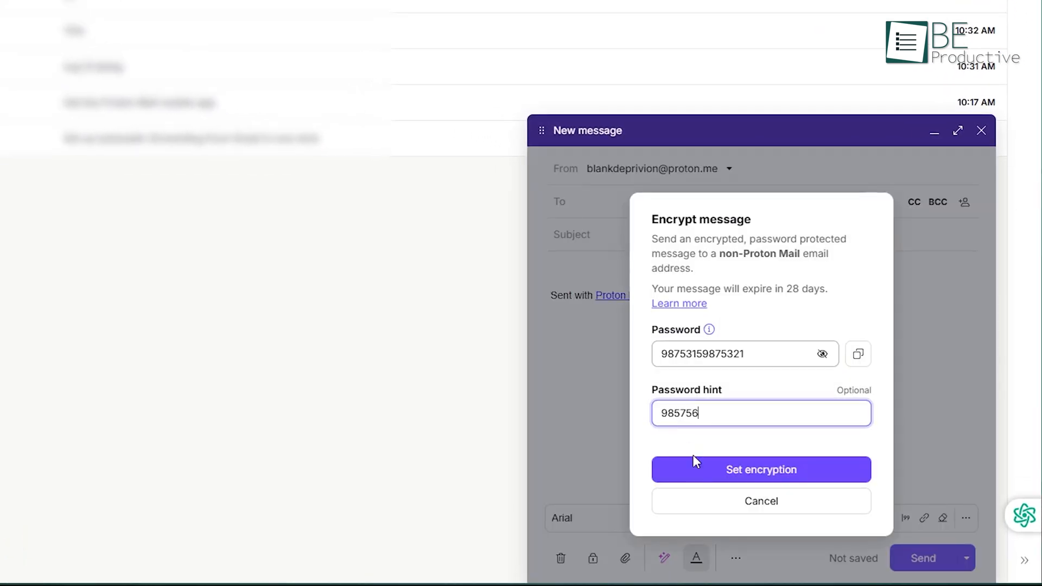
click(761, 469)
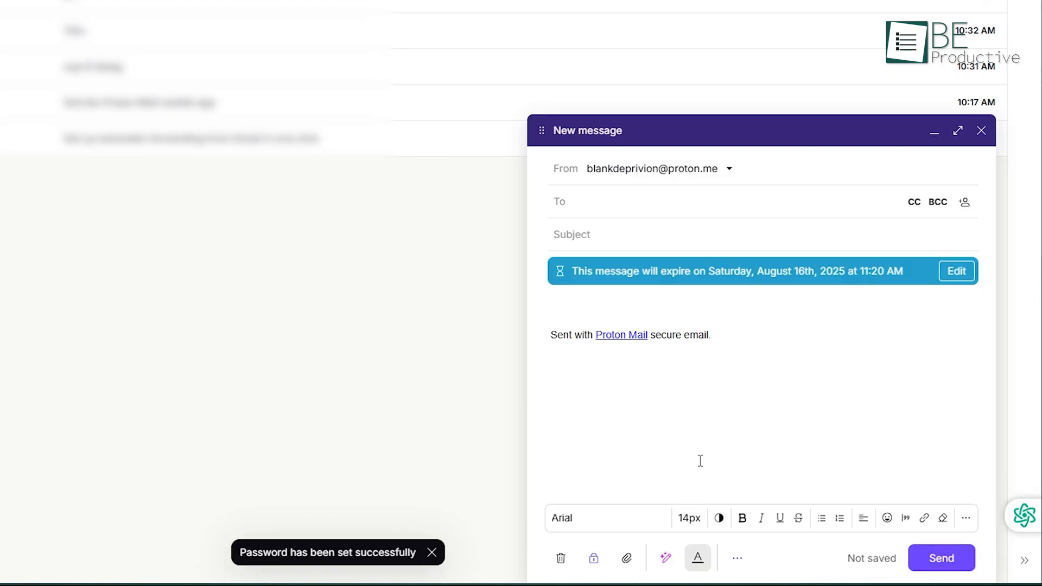
- Go to Settings > Identity and addresses and look through the signature options
click(956, 270)
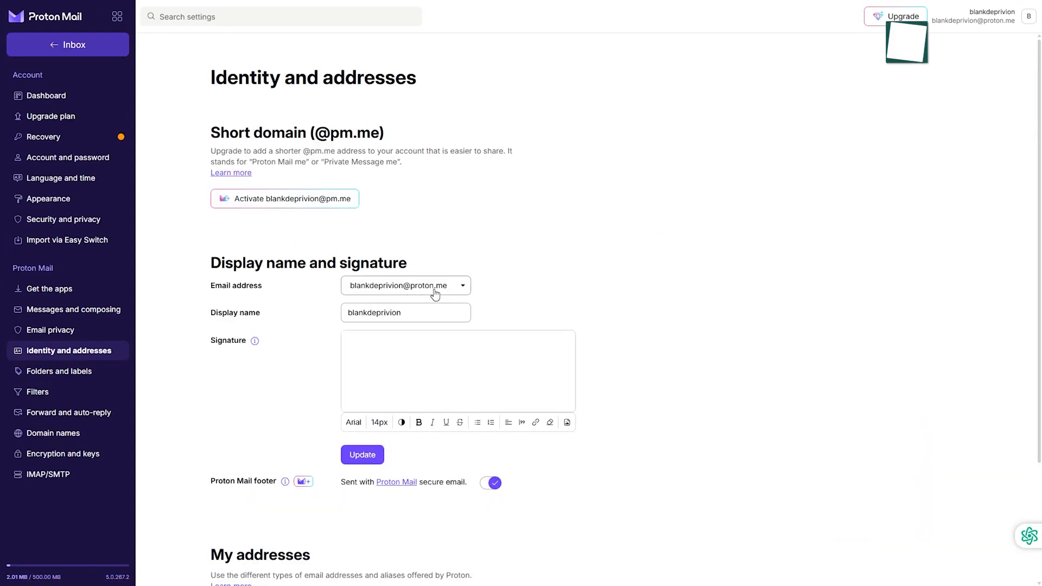
click(405, 286)
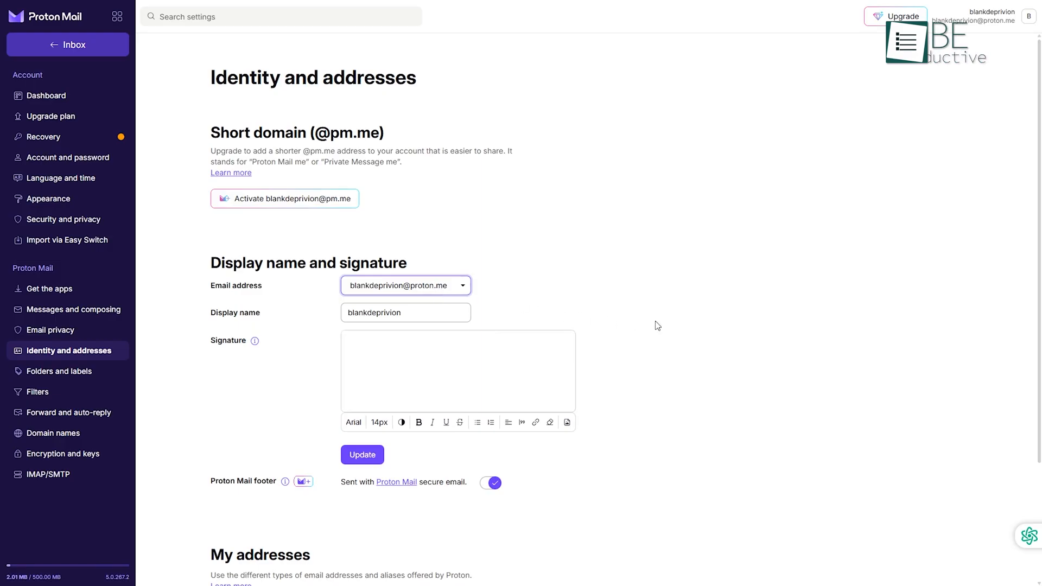
scroll(down, 3)
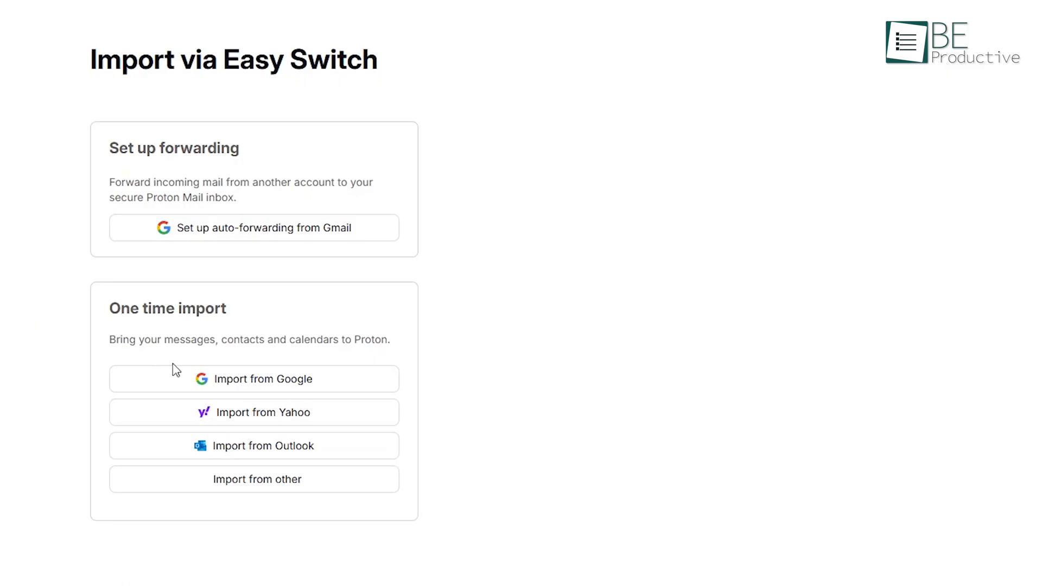
- Start a one-time Google import via Easy Switch keeping Emails, Contacts and Calendar checked
click(254, 378)
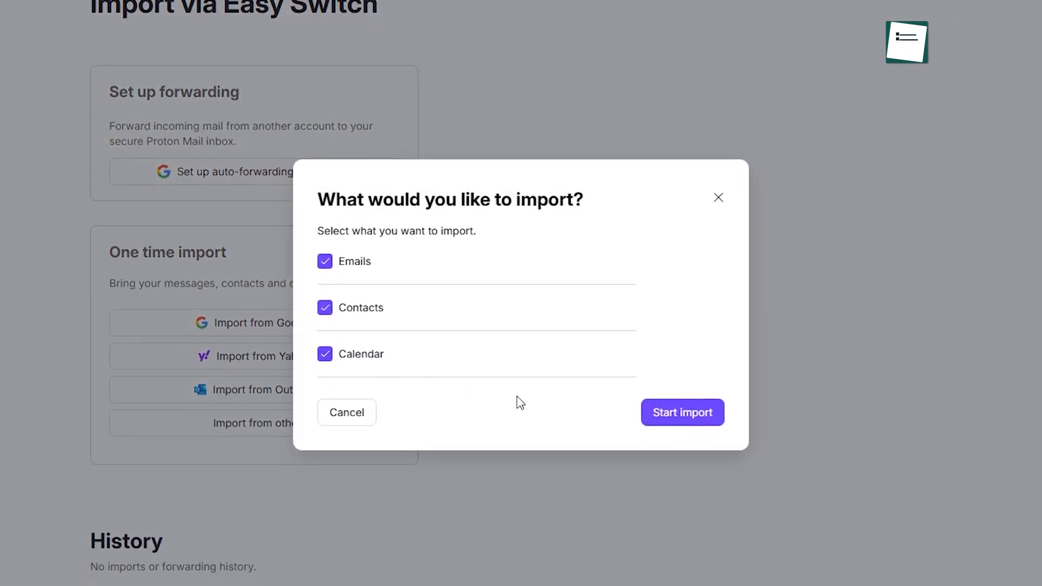
click(682, 413)
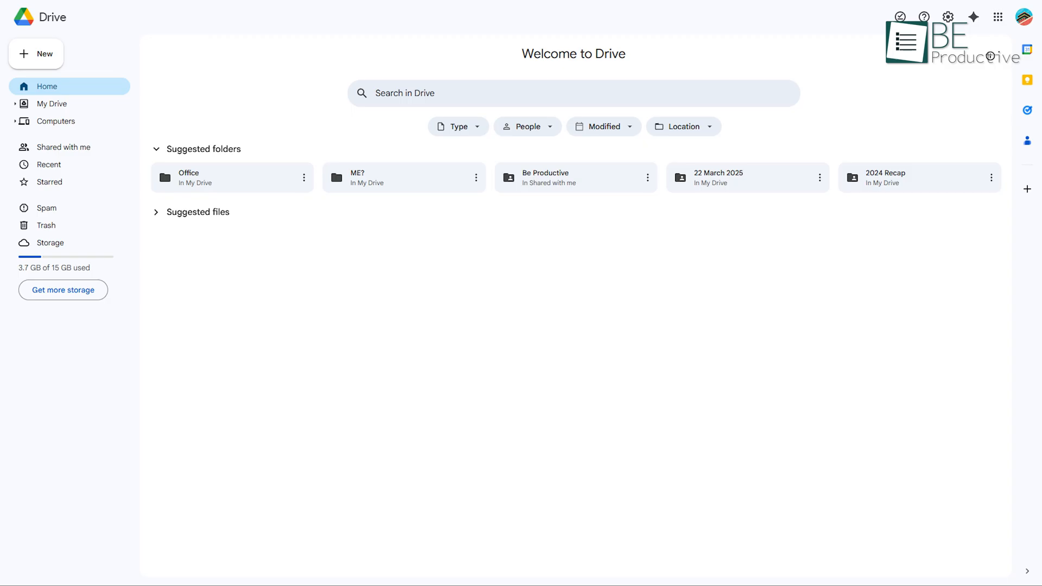
- Leave the Drive Home page for the TeraBox All Files list
click(50, 242)
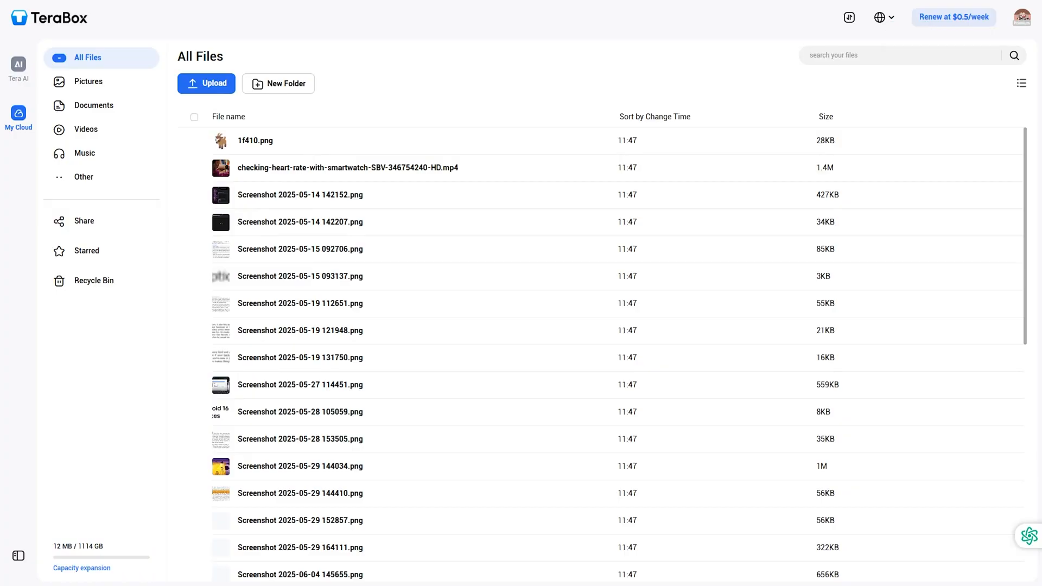
- Share the C9087.MP4 video and copy its public link
scroll(down, 3)
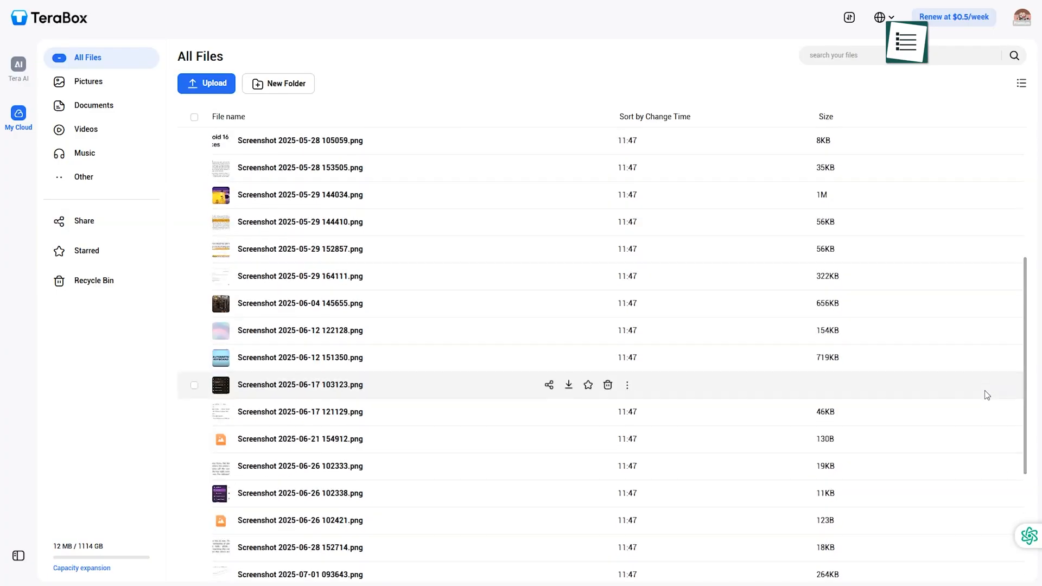
scroll(down, 3)
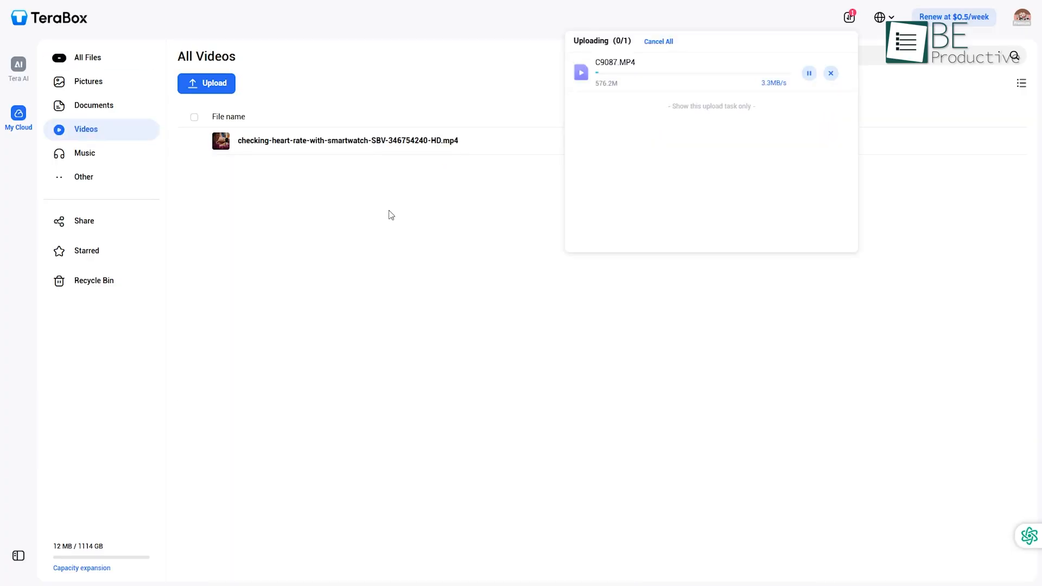
click(88, 58)
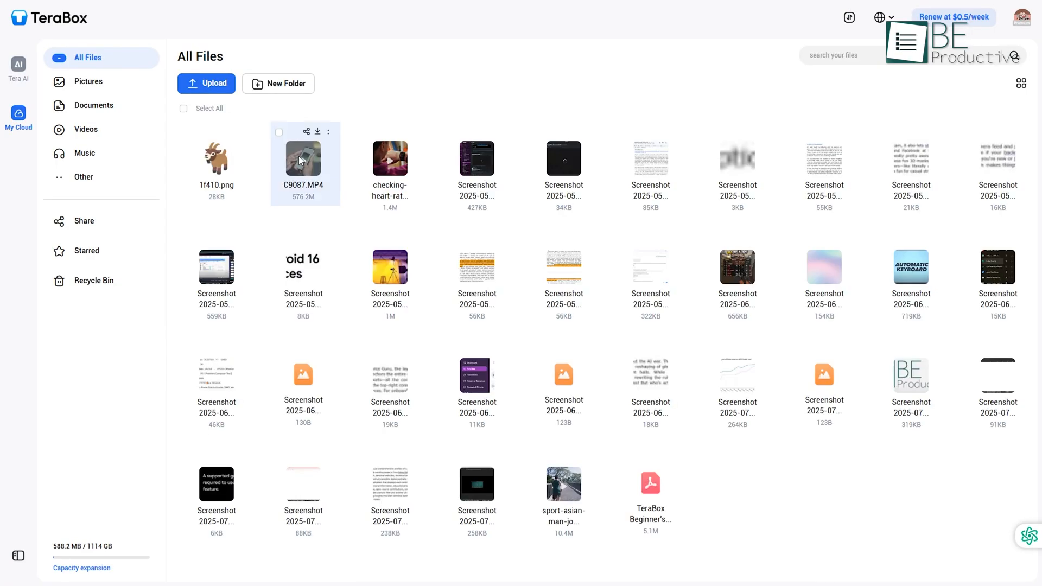
click(279, 131)
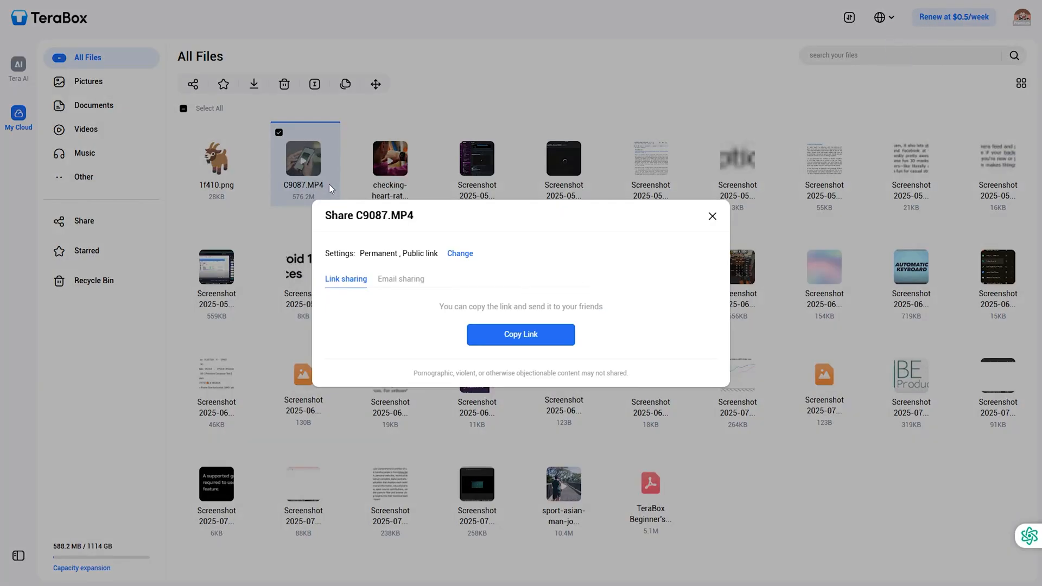
click(520, 335)
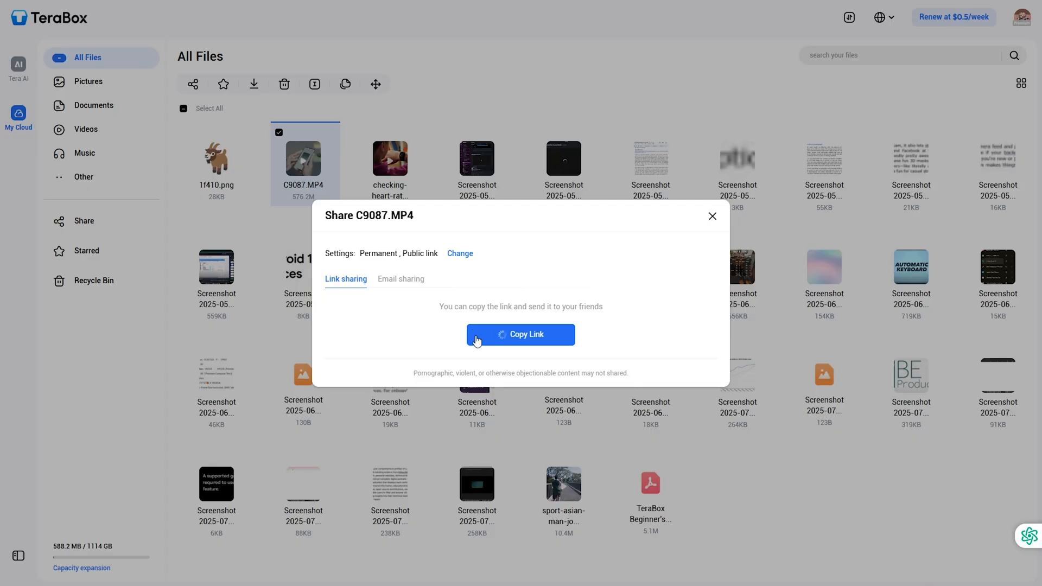
click(520, 335)
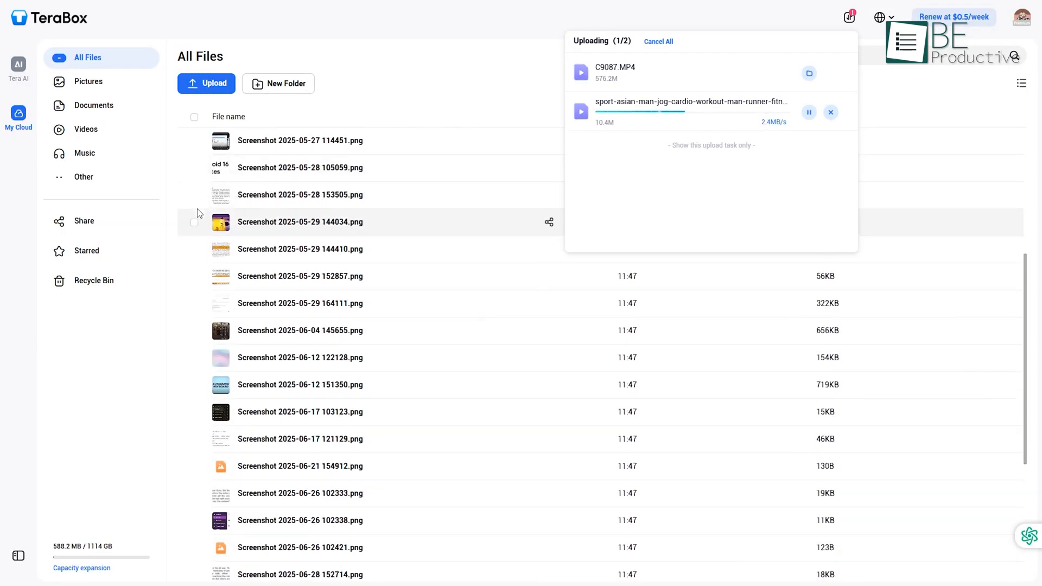
click(195, 194)
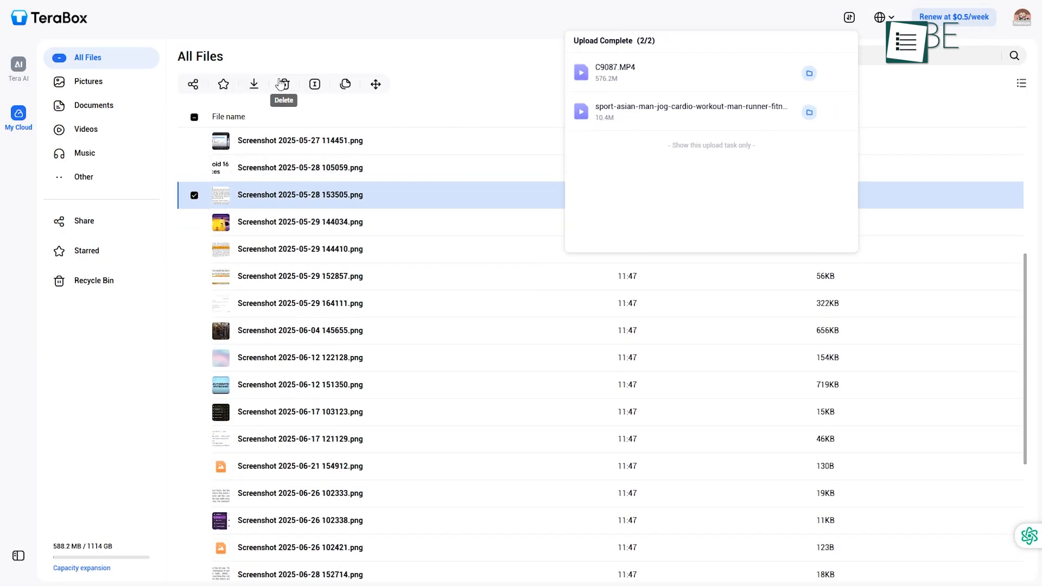
click(282, 83)
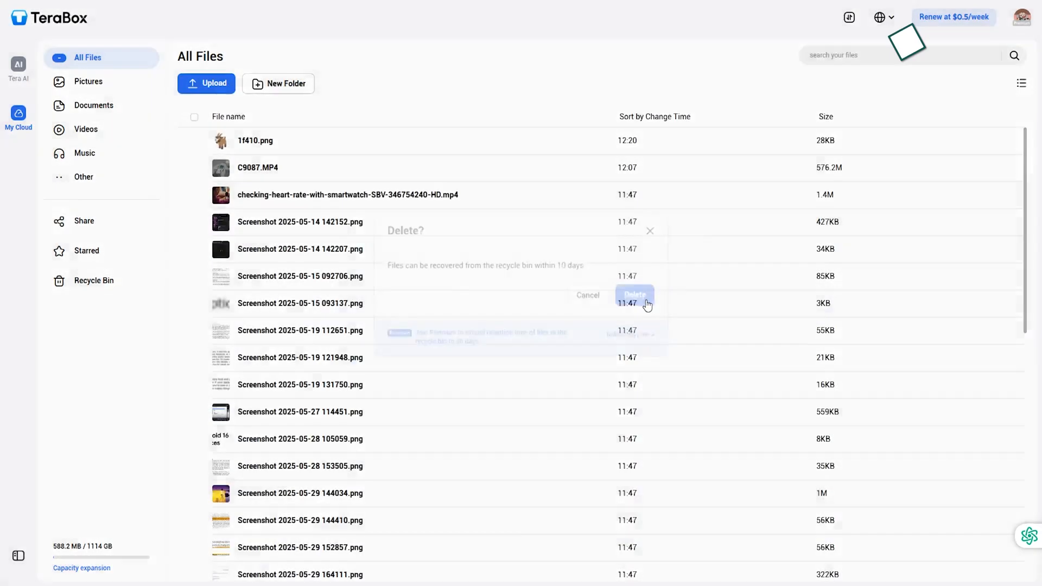
click(633, 295)
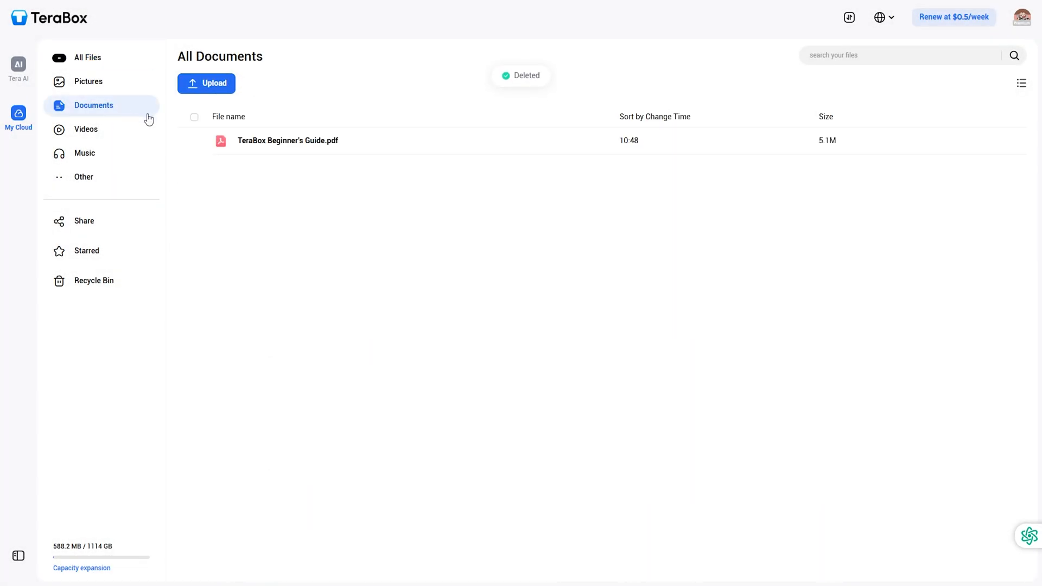
click(85, 153)
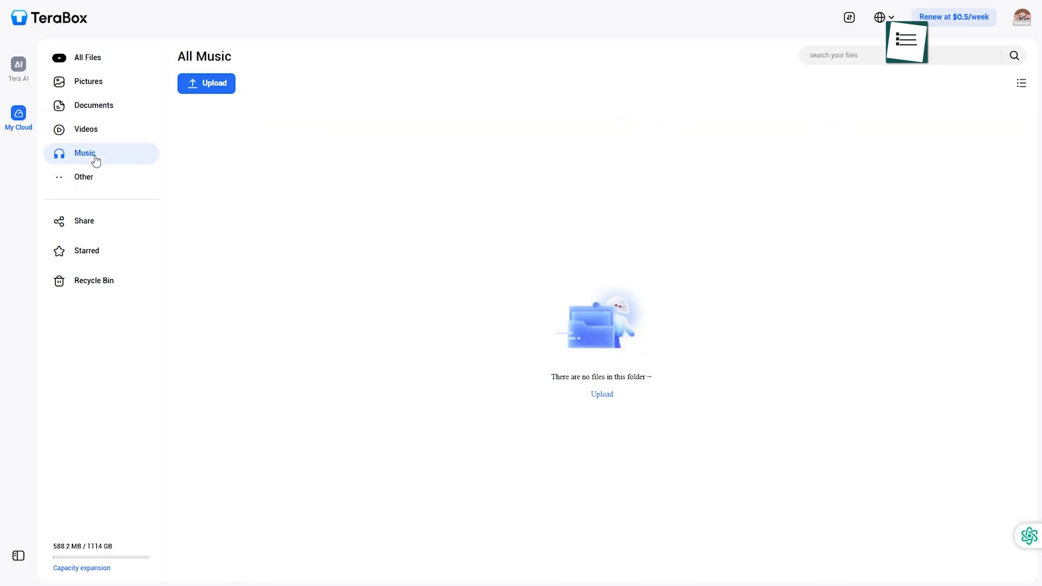
click(87, 250)
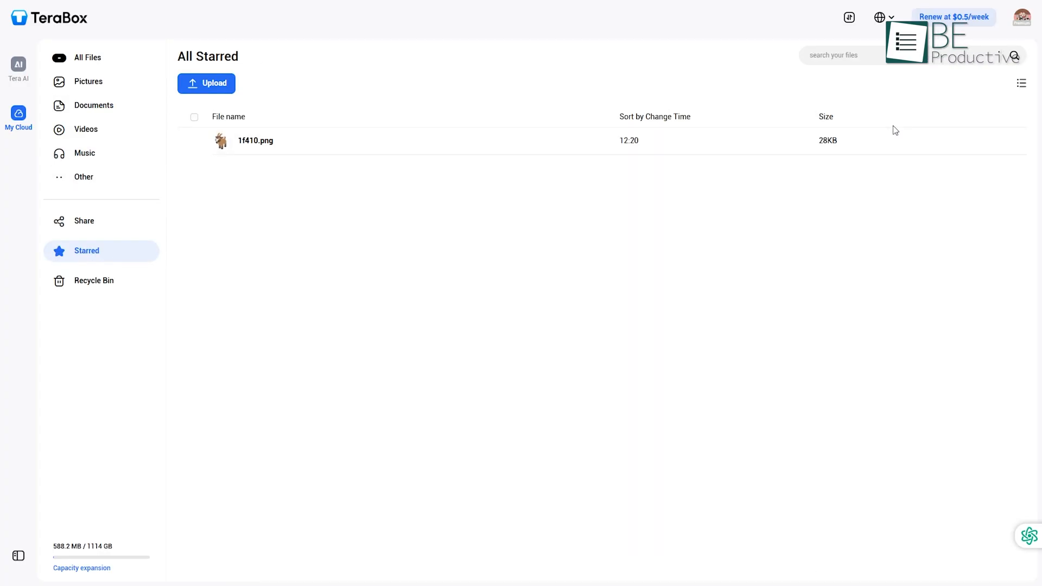
- Switch the starred files, including the goat picture, to a different display view
click(1021, 84)
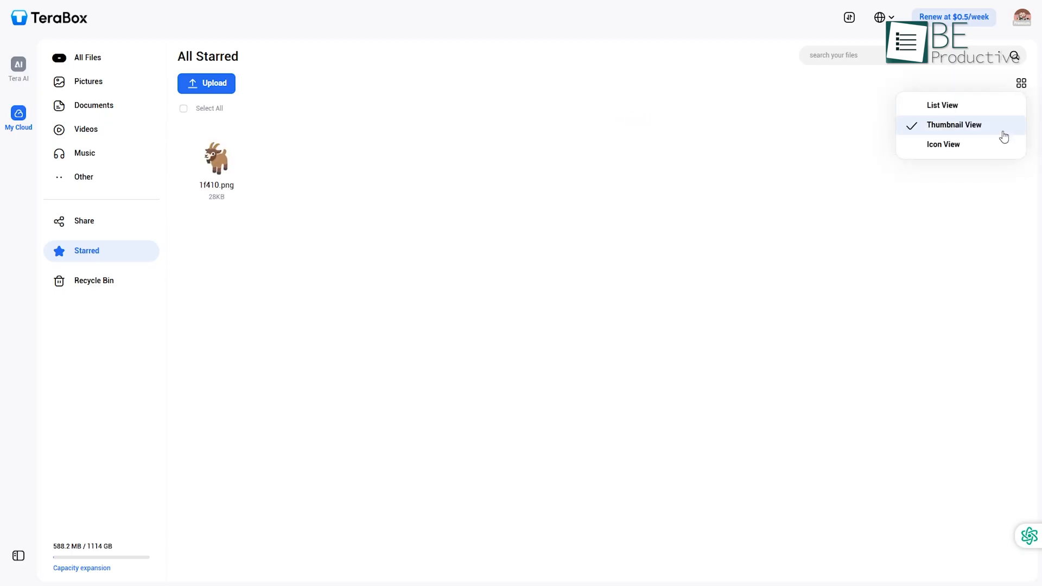
click(88, 57)
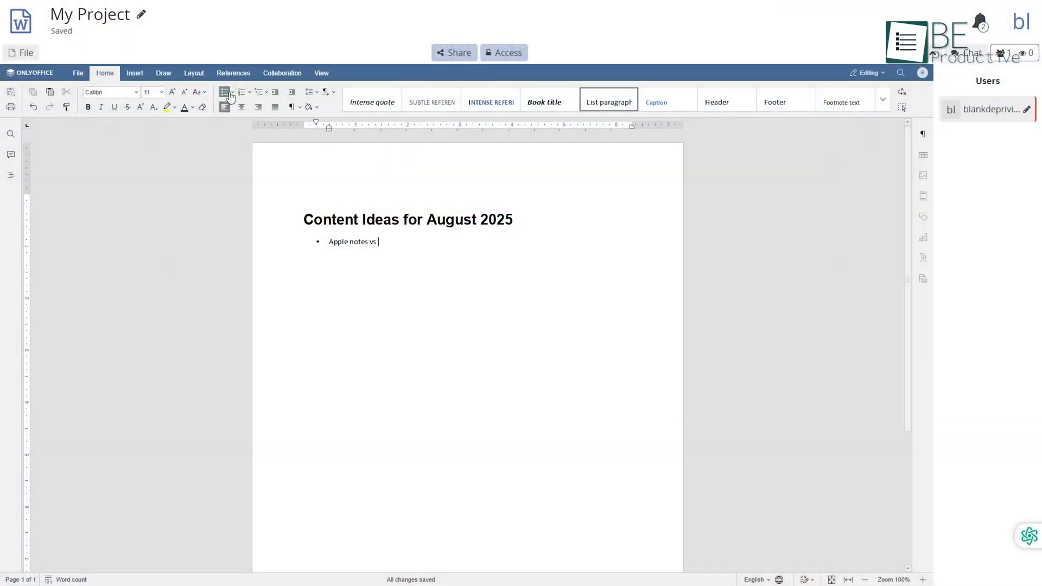
- Add the 'Apple notes vs Google Keep' bullet, briefly viewing File > New without creating a document
text(Google Kep)
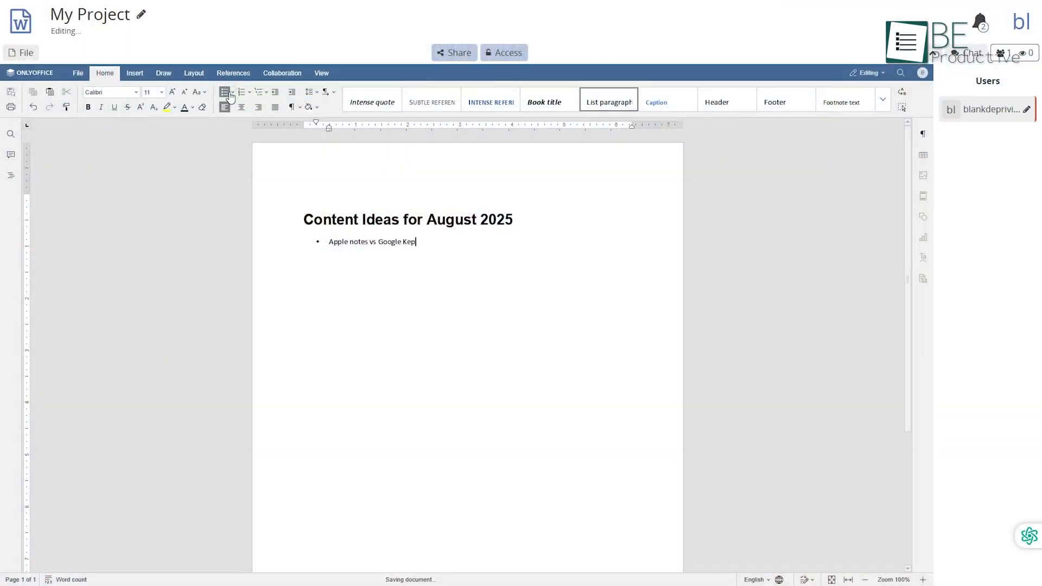
click(25, 52)
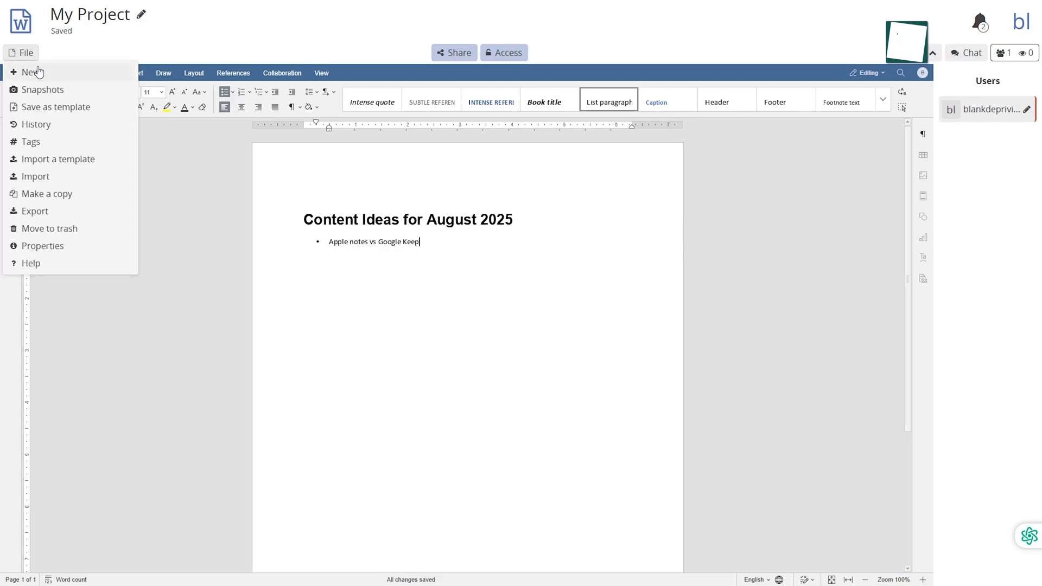
click(29, 72)
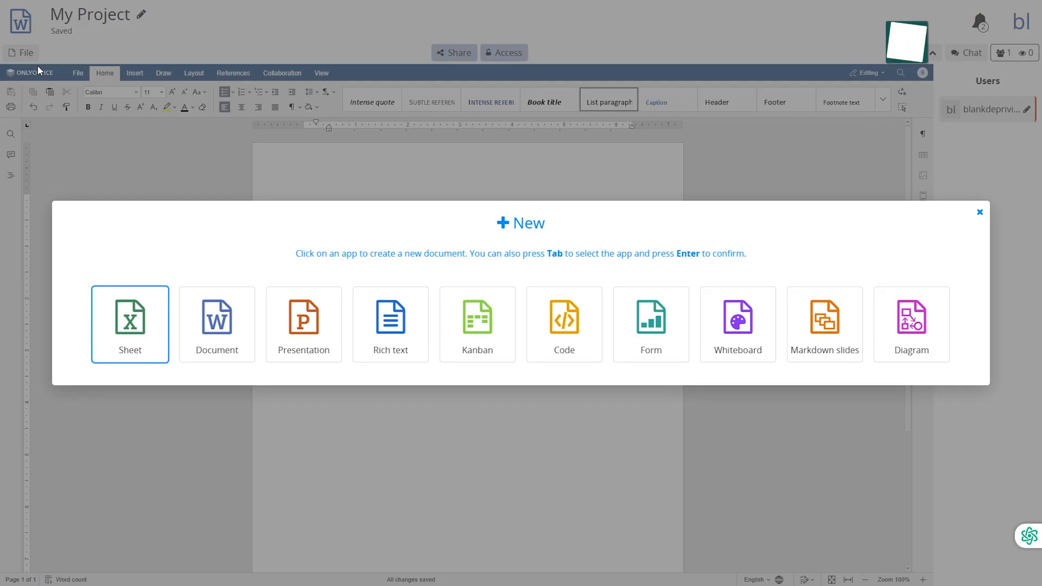
click(453, 52)
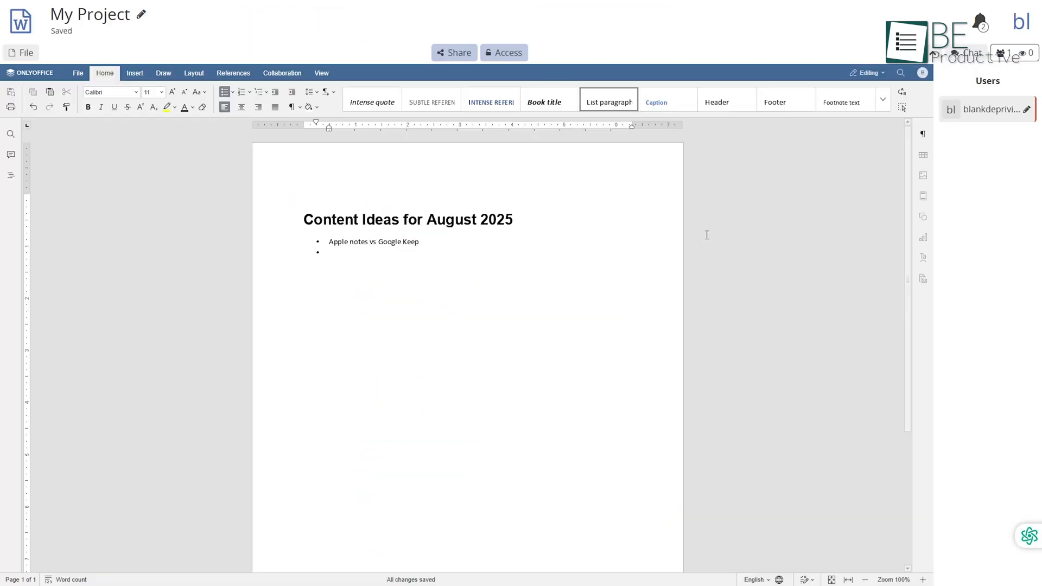
- Continue the list with Veo3 and Midjourney AI bullets
text(Veo3)
text(M)
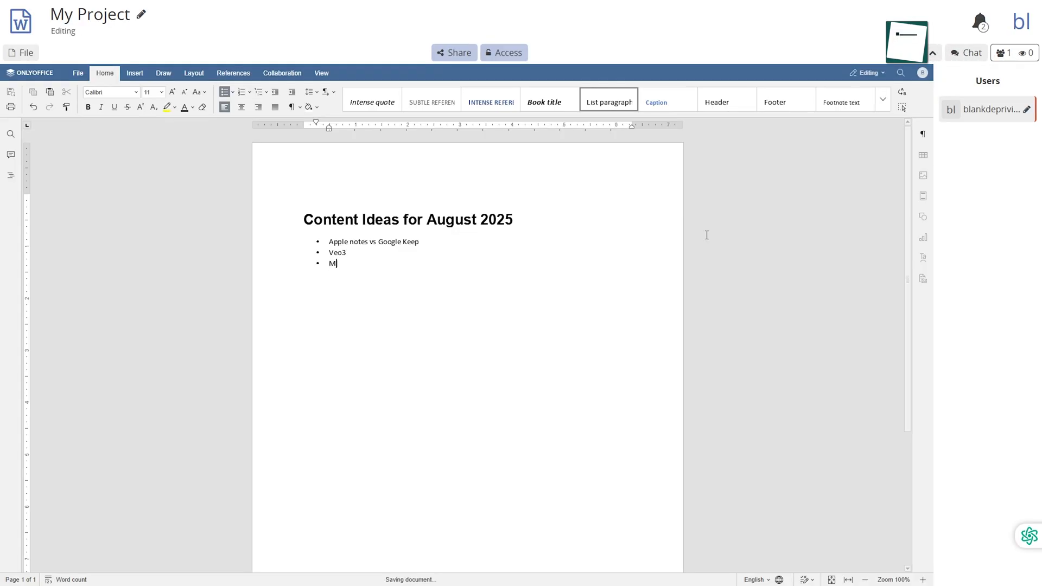
text(idjourney AI)
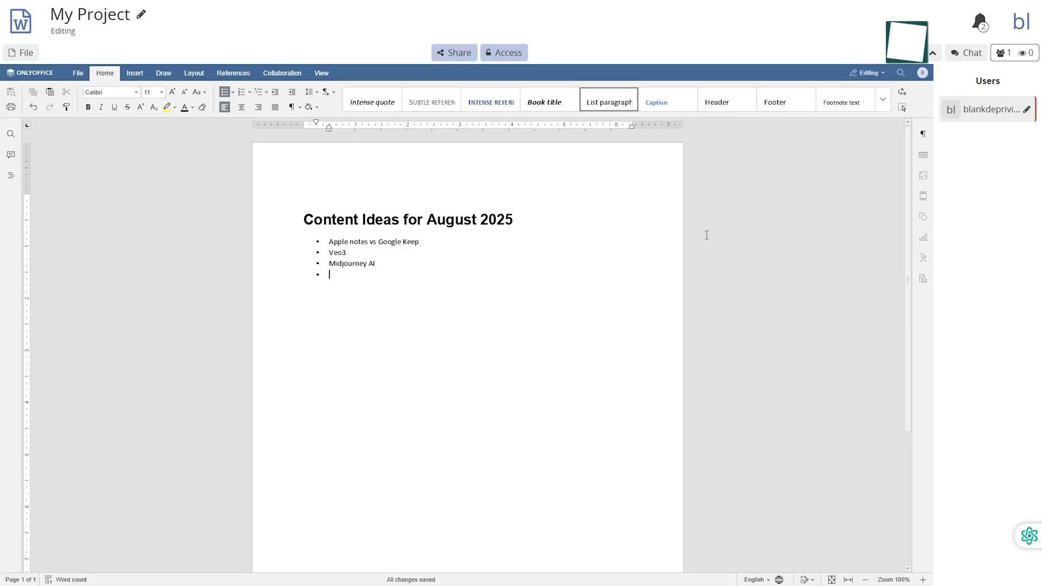
text(Nothin)
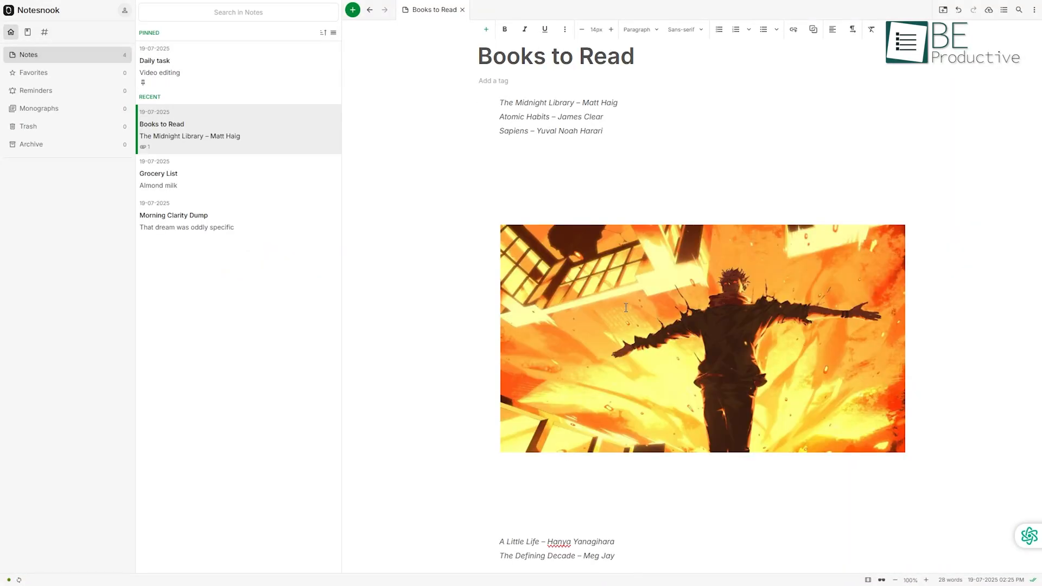
- Browse the Grocery List and Daily task notes, then pin Daily task to the top
click(159, 106)
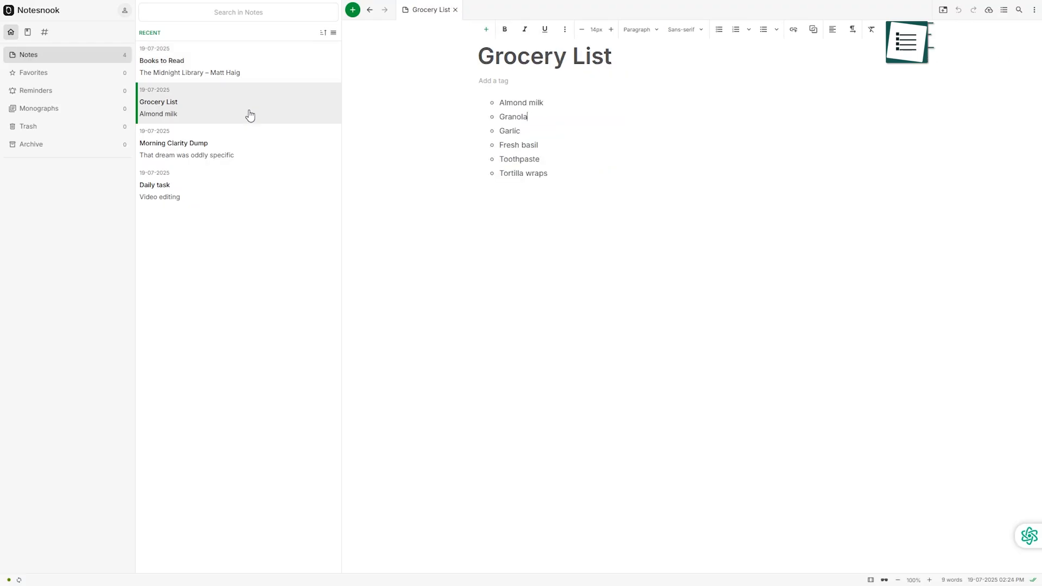
click(174, 143)
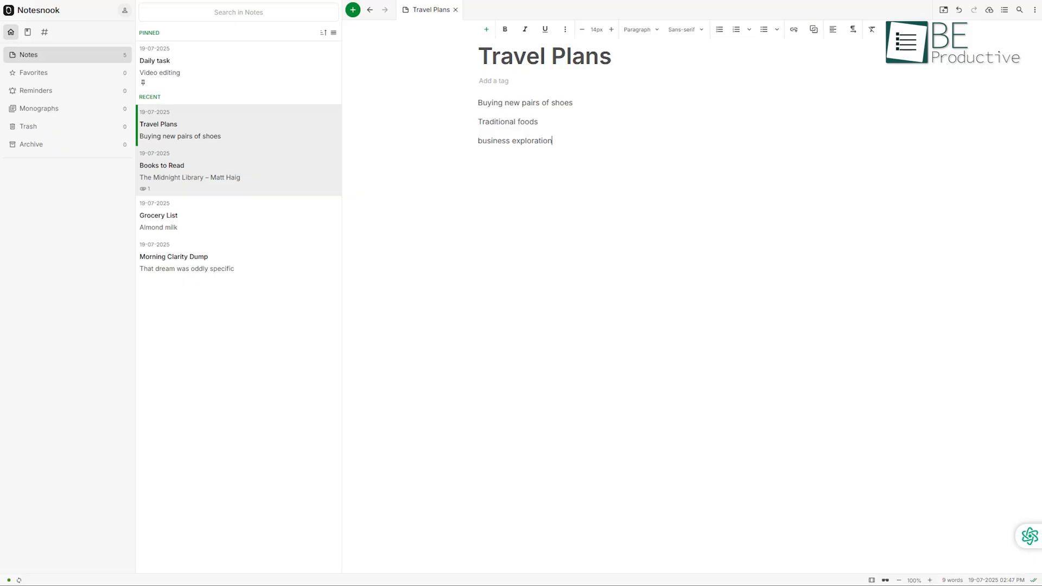
click(156, 184)
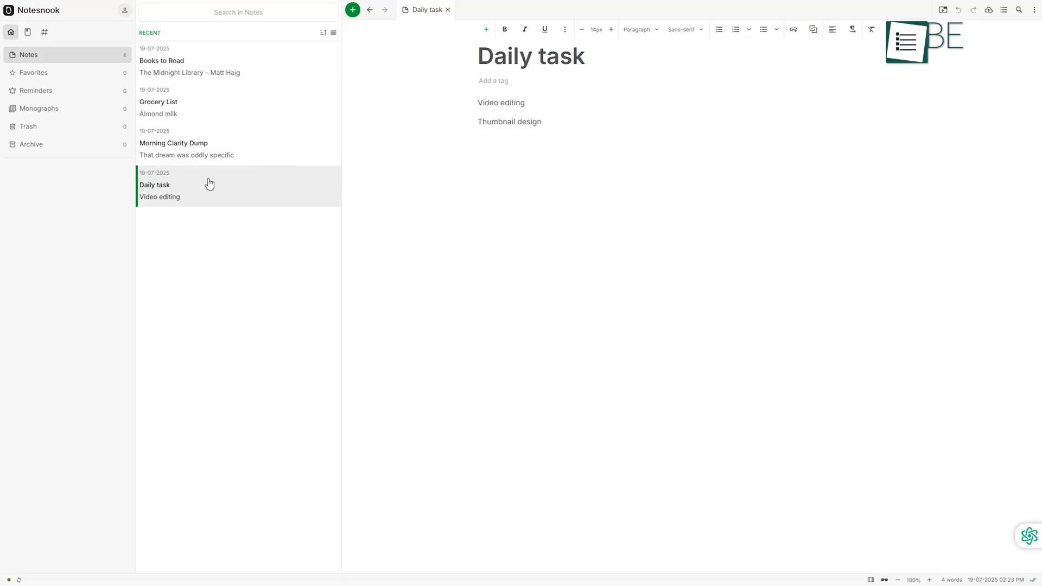
right_click(210, 185)
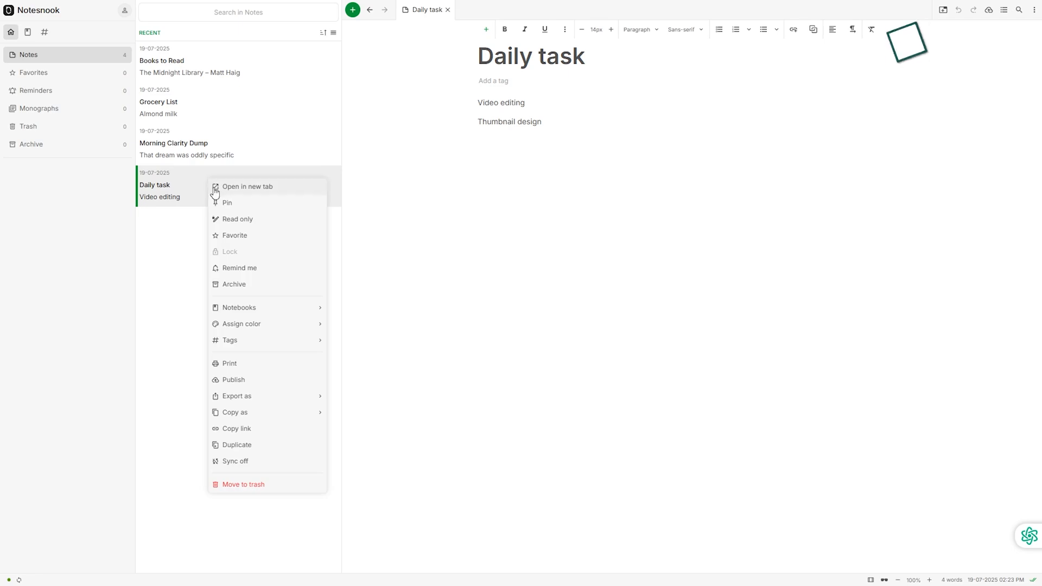
click(227, 203)
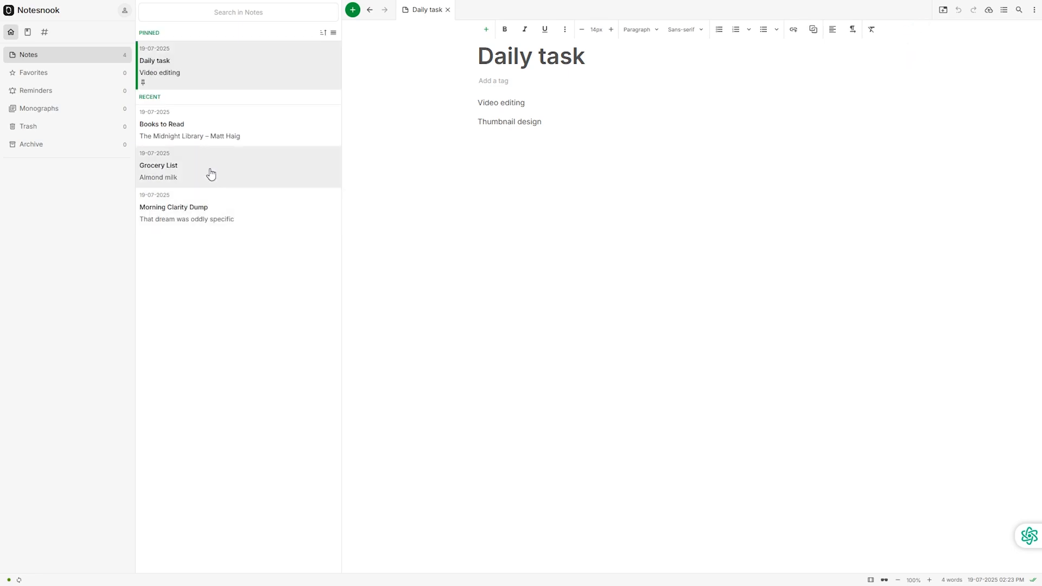
- View colour choices for Books to Read, then begin a Daily task note about video work
right_click(161, 124)
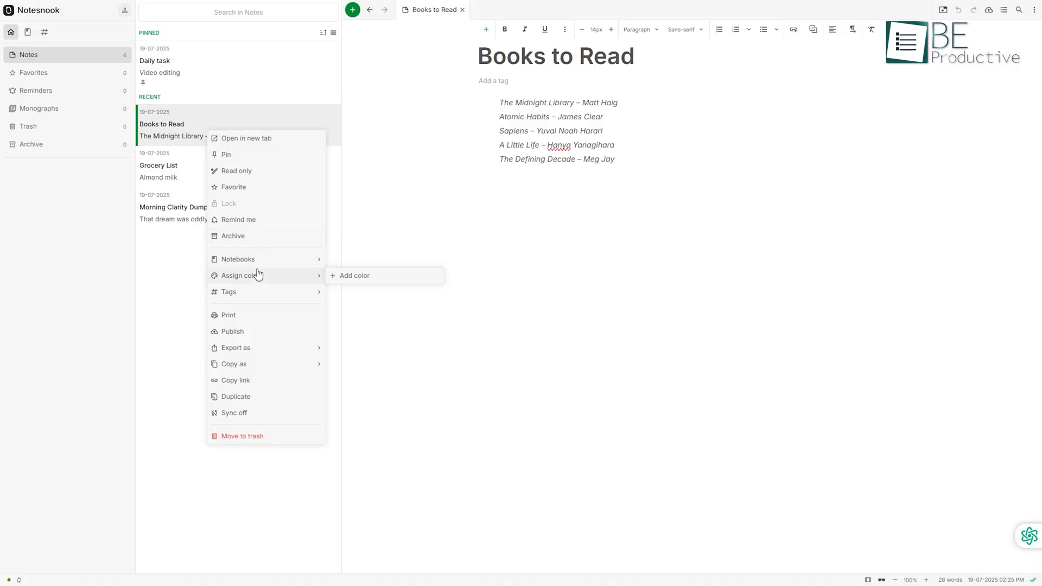
click(354, 275)
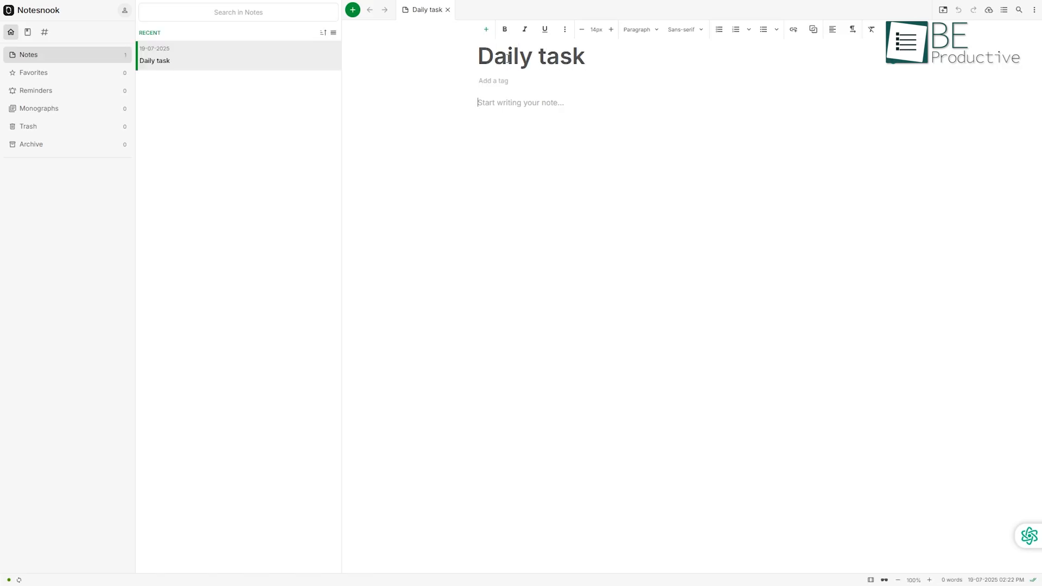
text(Viud)
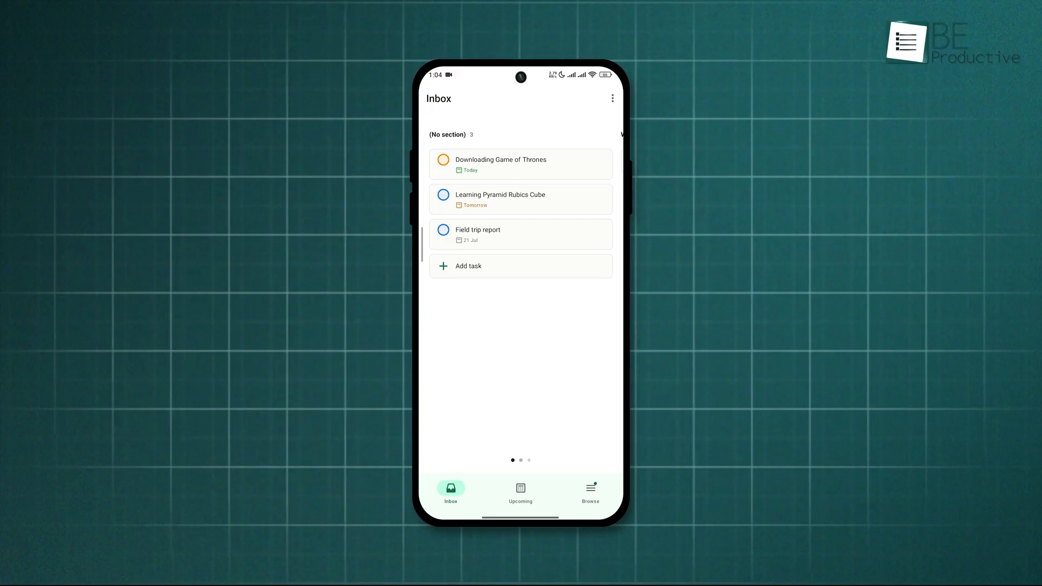
- Add a First part sub-task under Animation in Intro and complete Downloading Game of Thrones
click(589, 491)
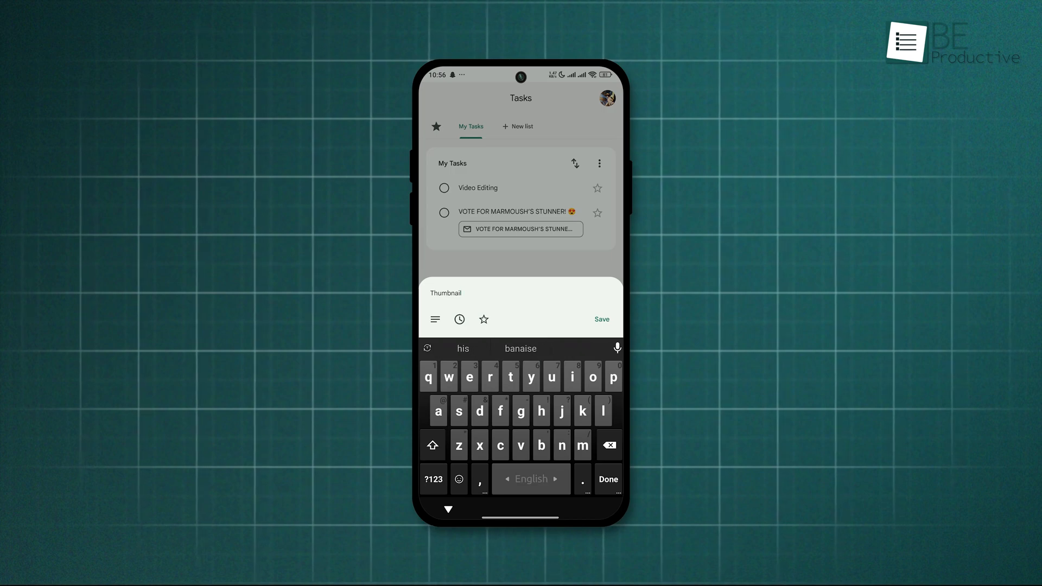
text(Des)
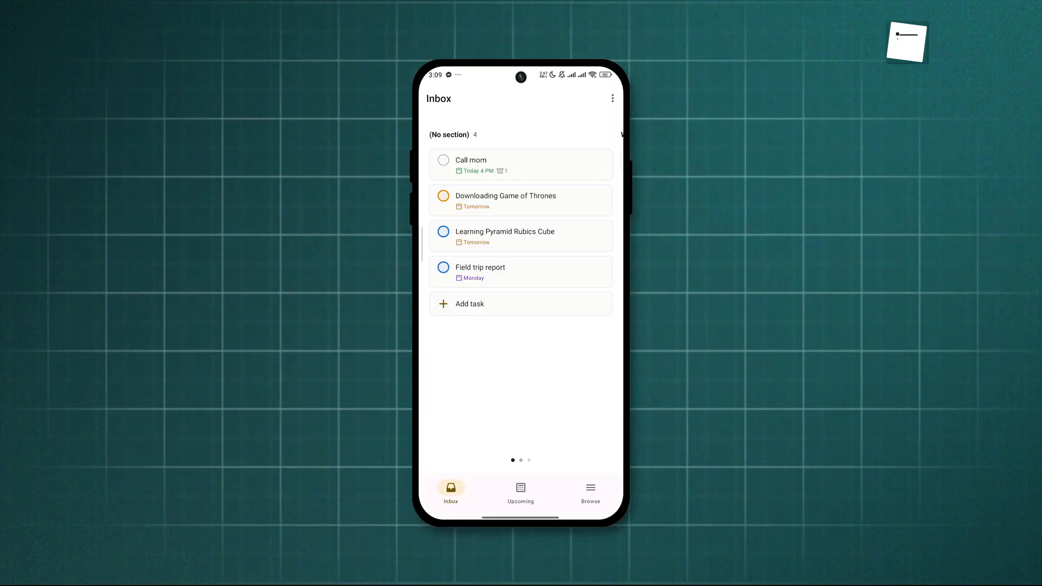
click(505, 236)
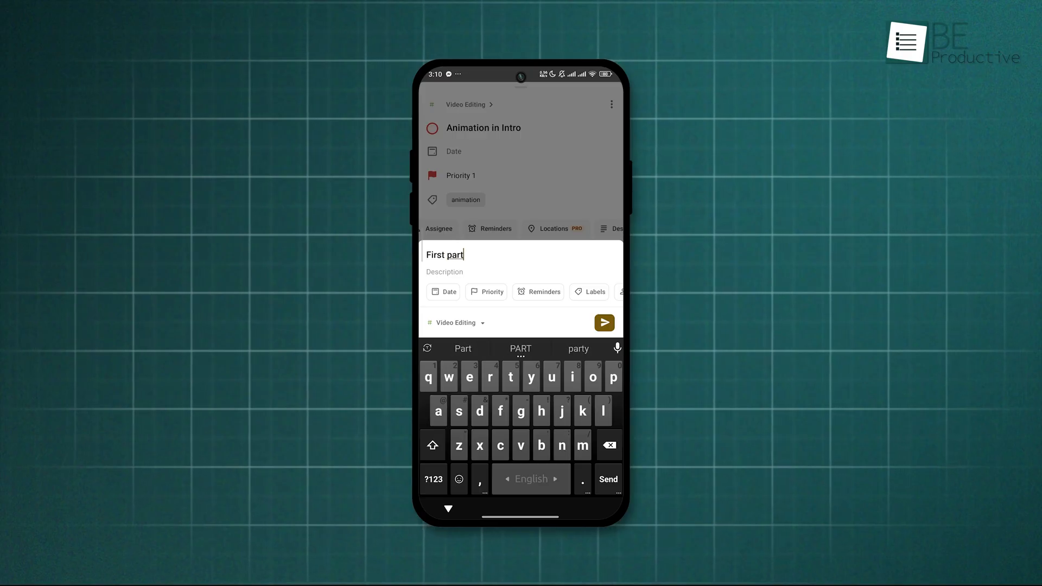
click(603, 322)
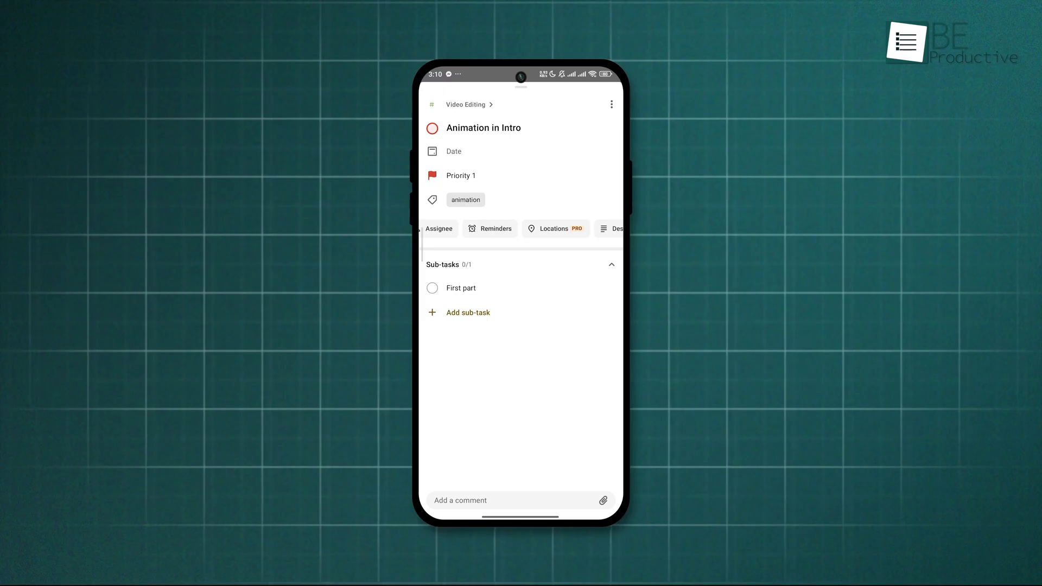
click(439, 229)
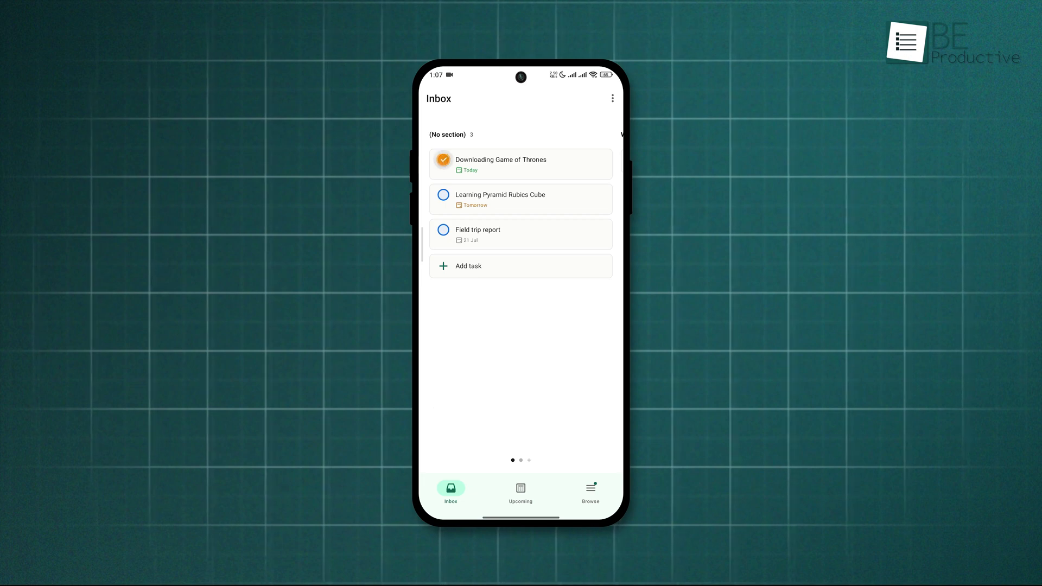
- Add a Call mom task due tomorrow to the inbox
click(442, 194)
text(Call mom tomorr)
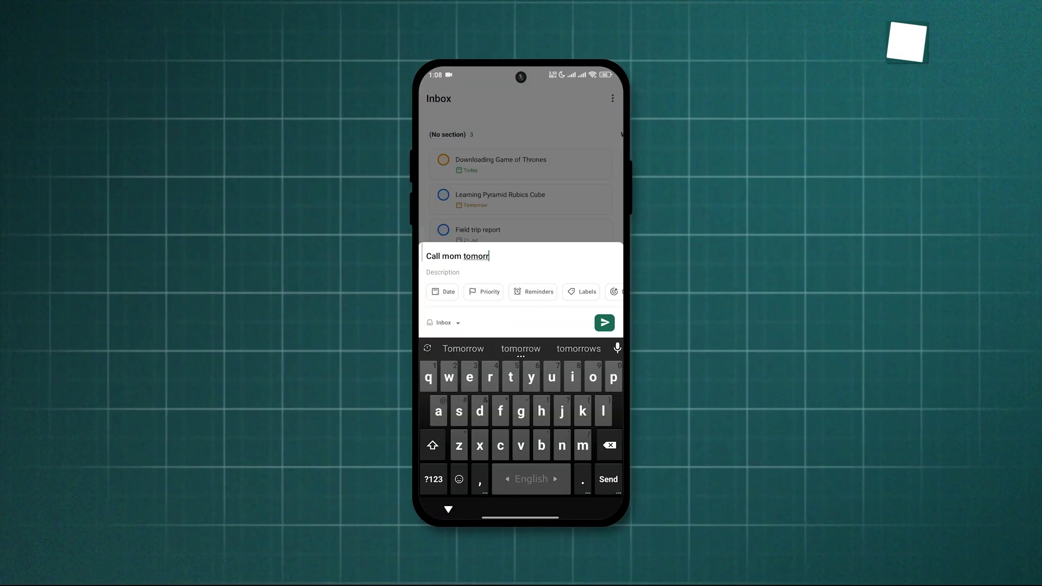
click(604, 323)
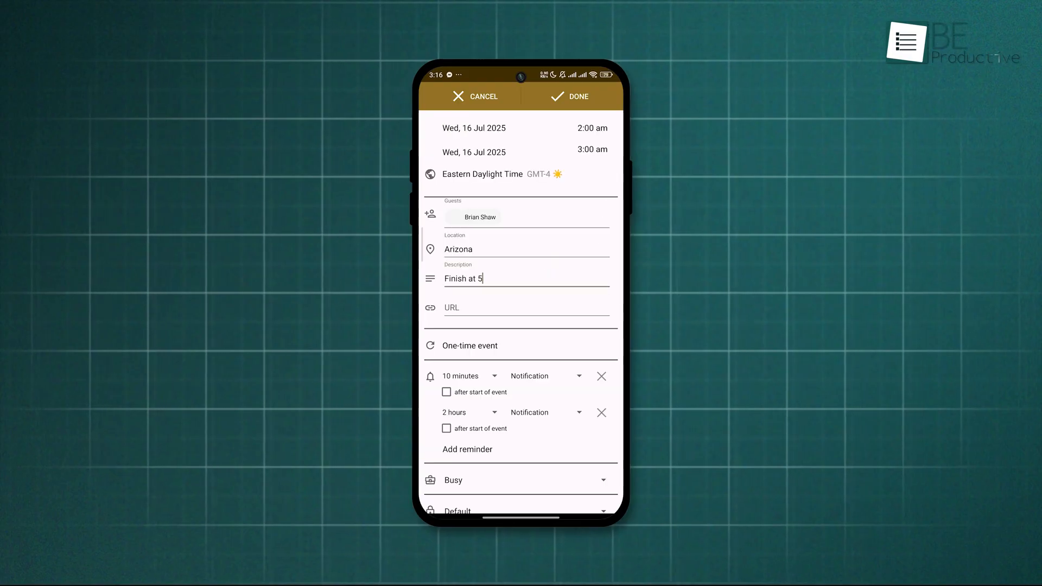
click(460, 375)
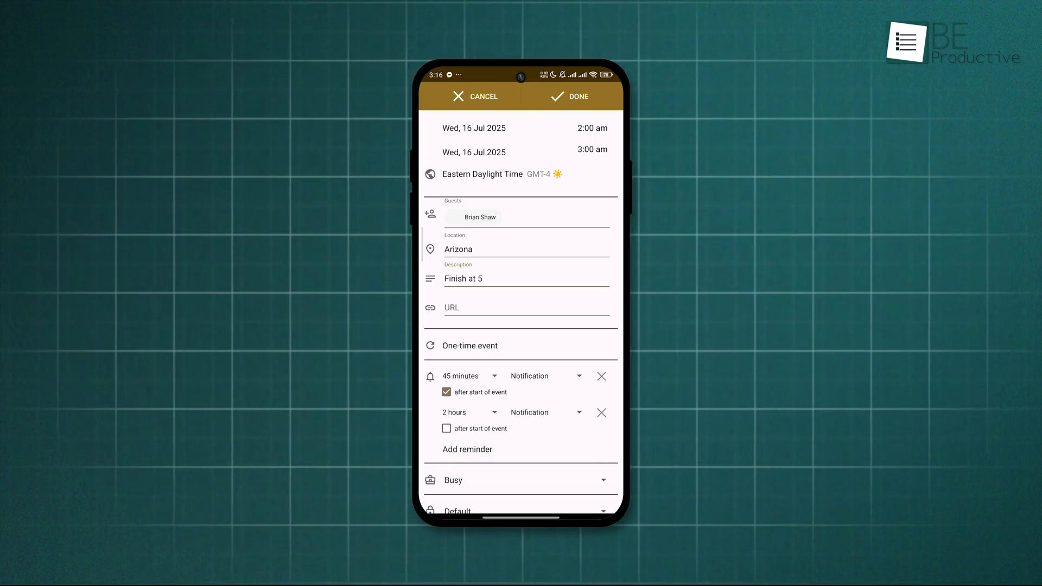
text(Camping)
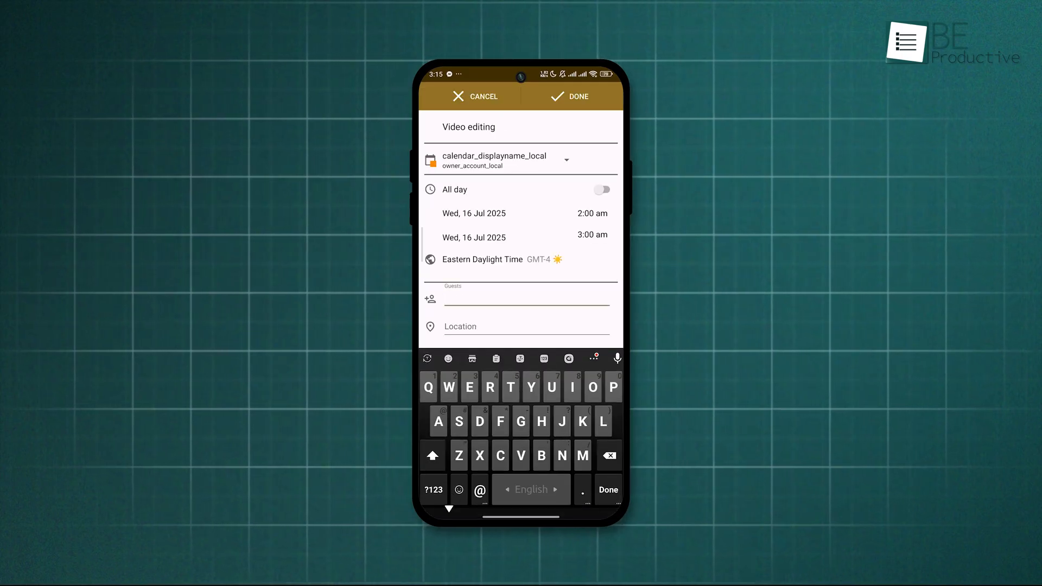
text(B)
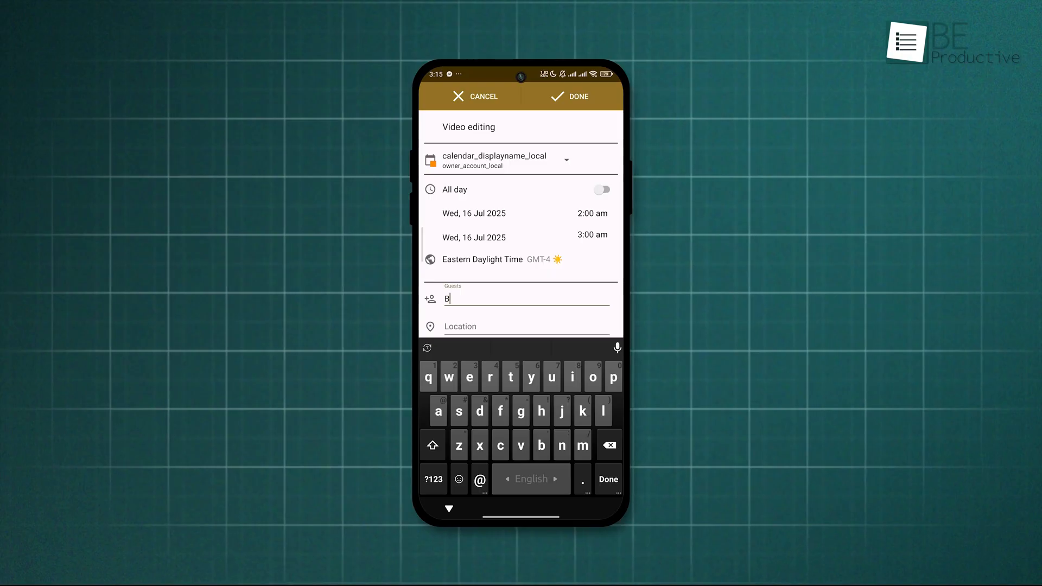
text(ri)
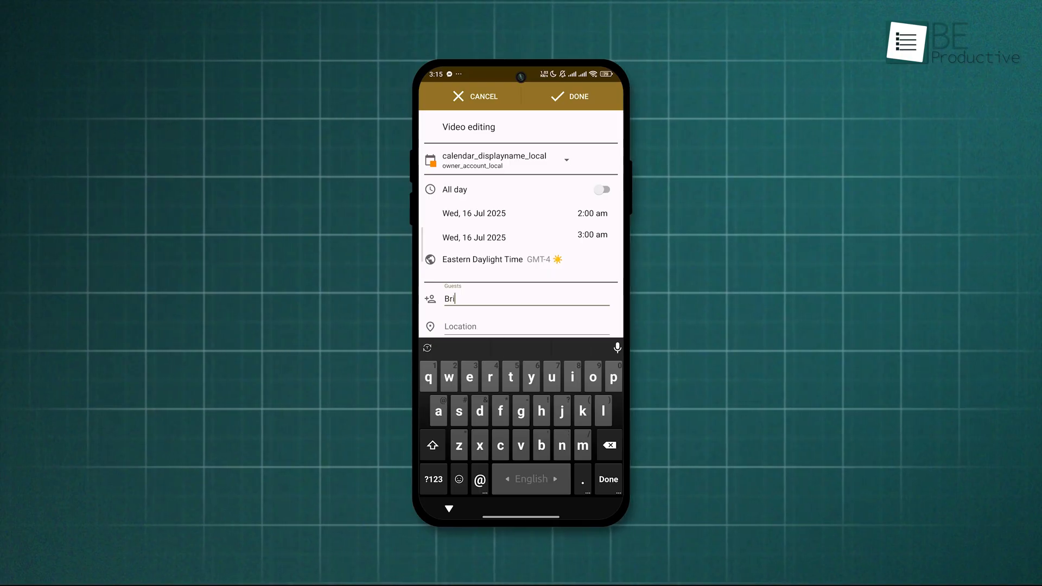
text(an Sh)
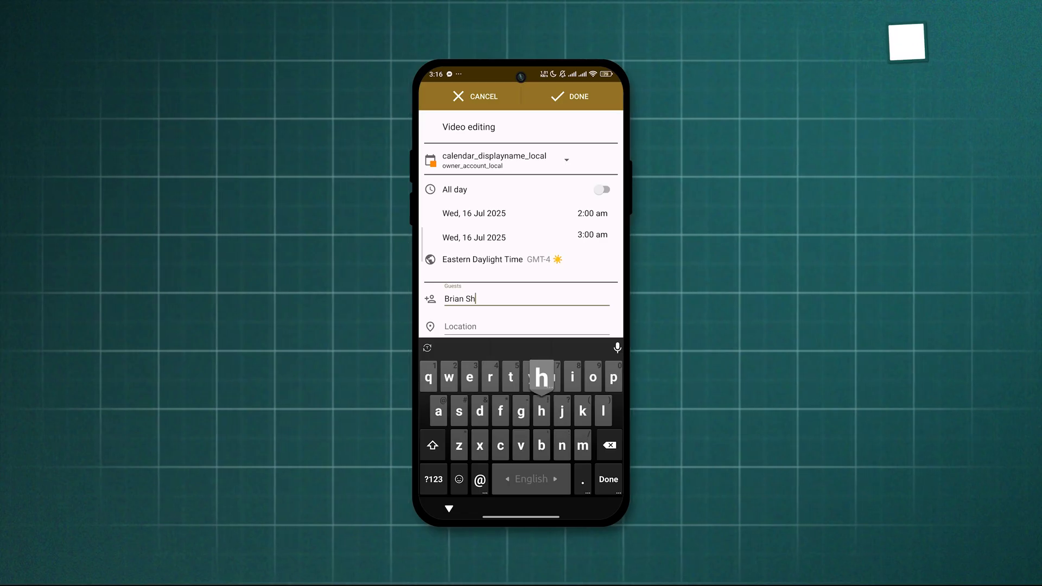
text(aw)
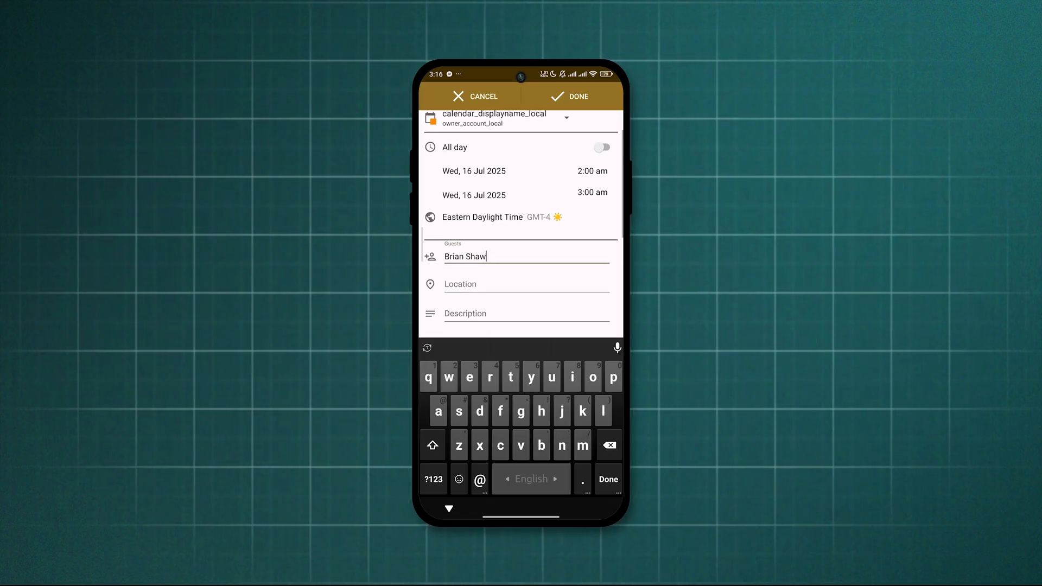